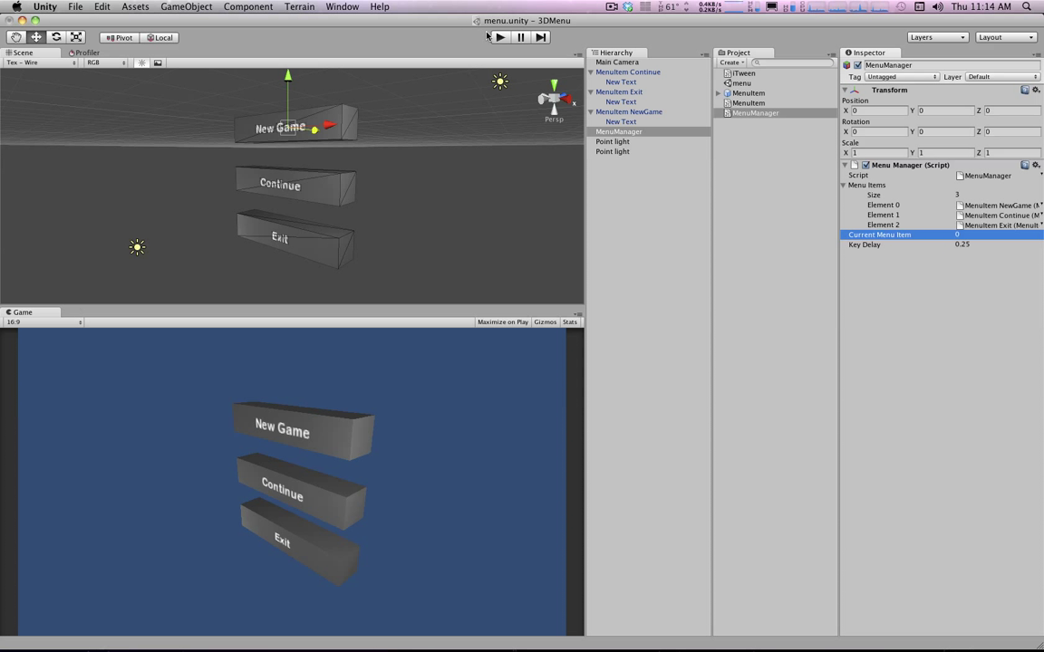
Play the menu scene, watch the blocks slide forward when selected, then stop.
click(501, 37)
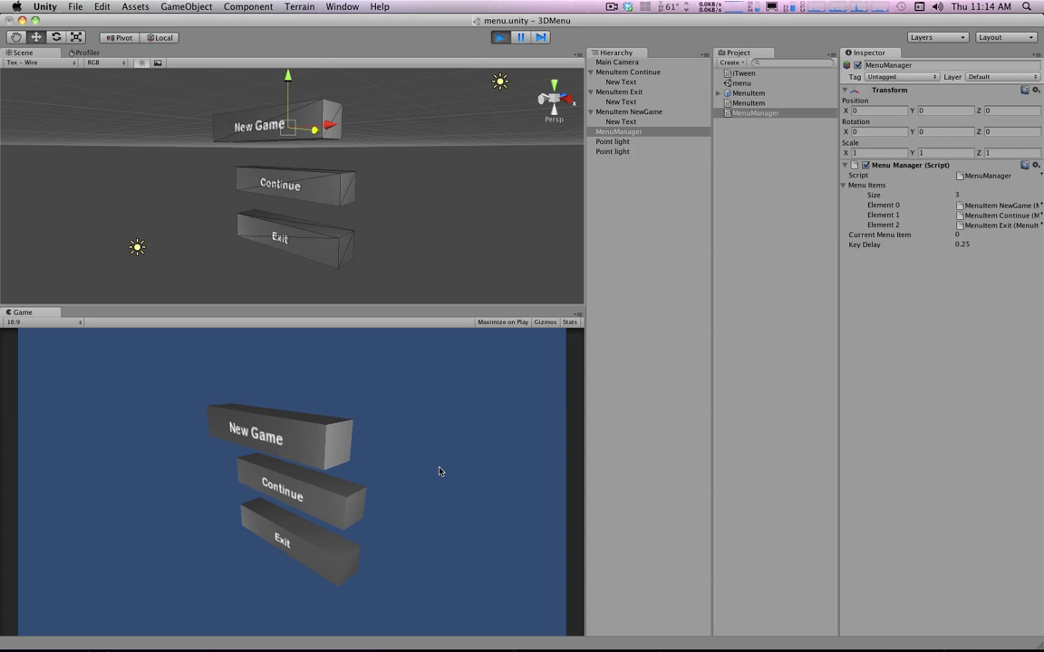
mouse_move(391, 466)
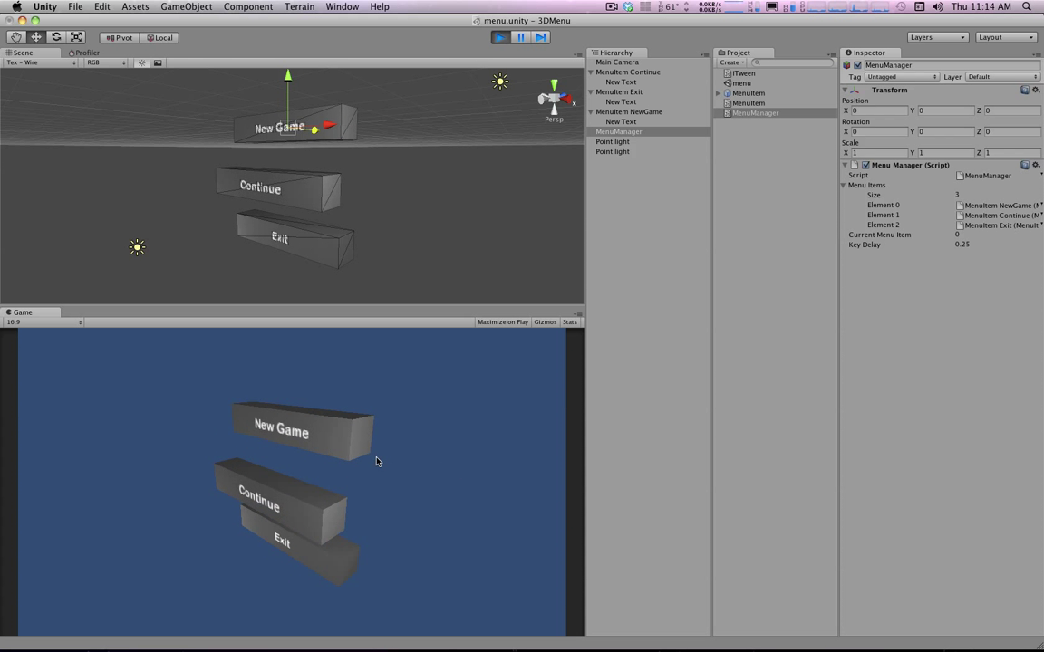
click(501, 37)
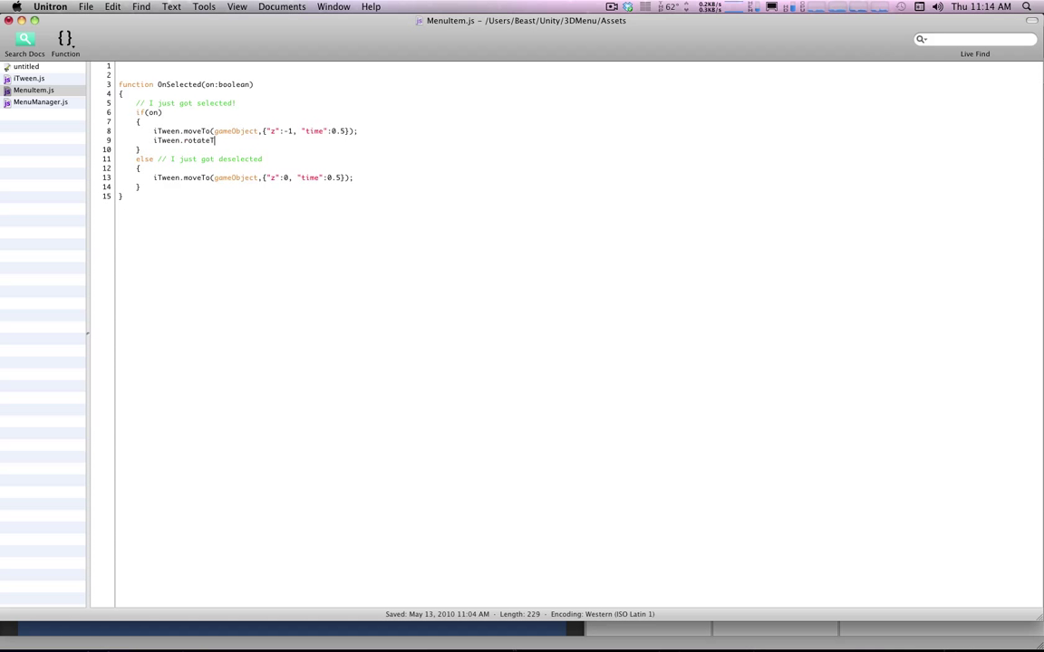
Add iTween.rotateTo(gameObject, {"y":180, "time":0.5}); to the selected branch.
text(To(gameObject)
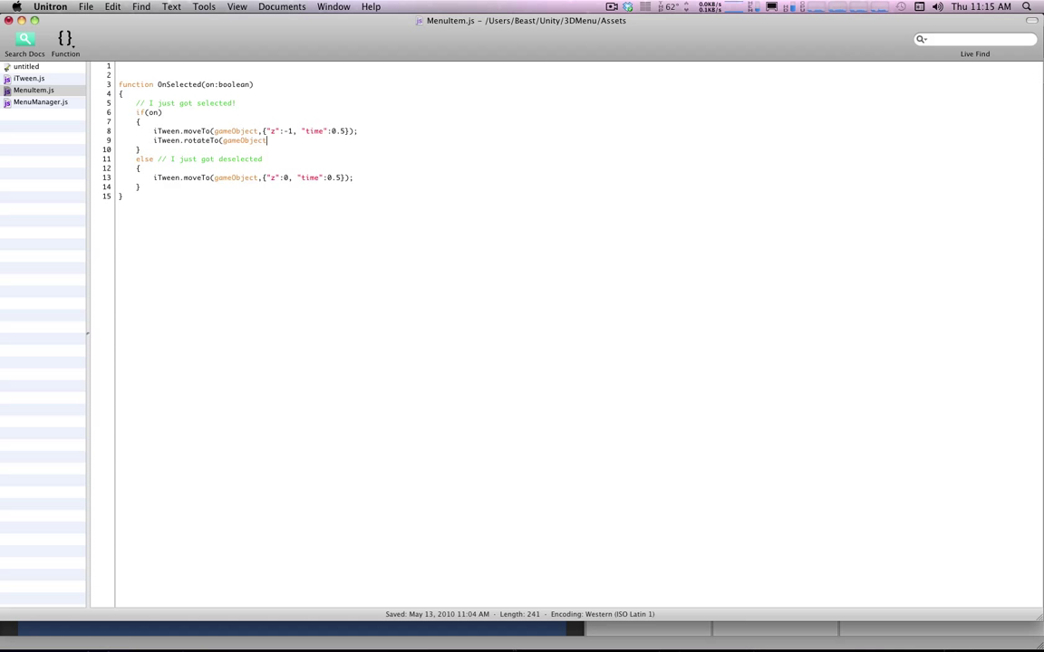
text(, {)
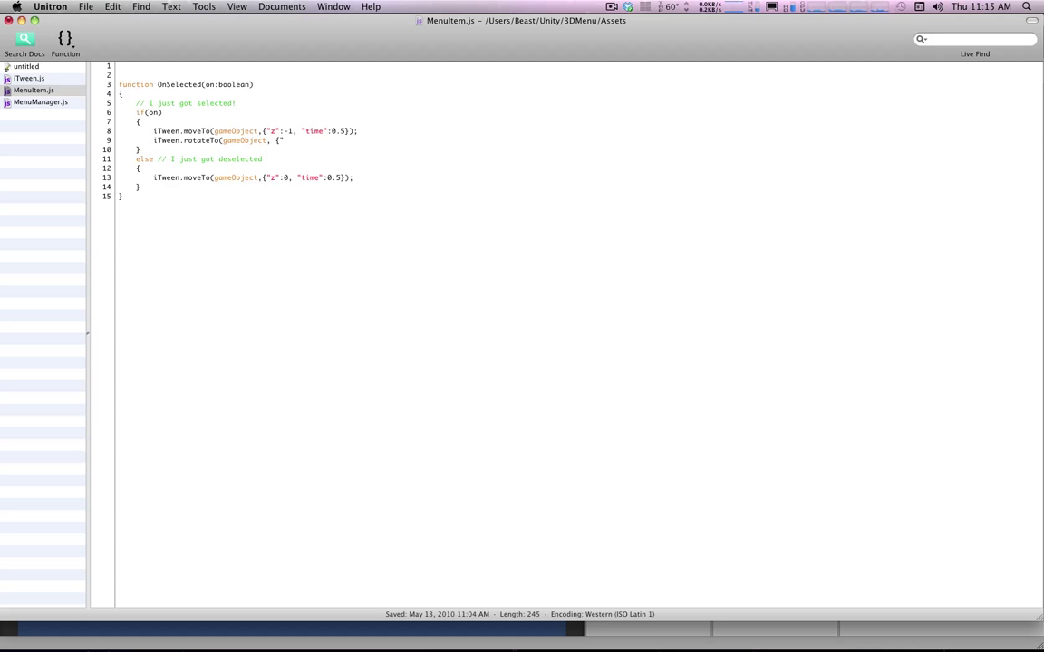
text("y":)
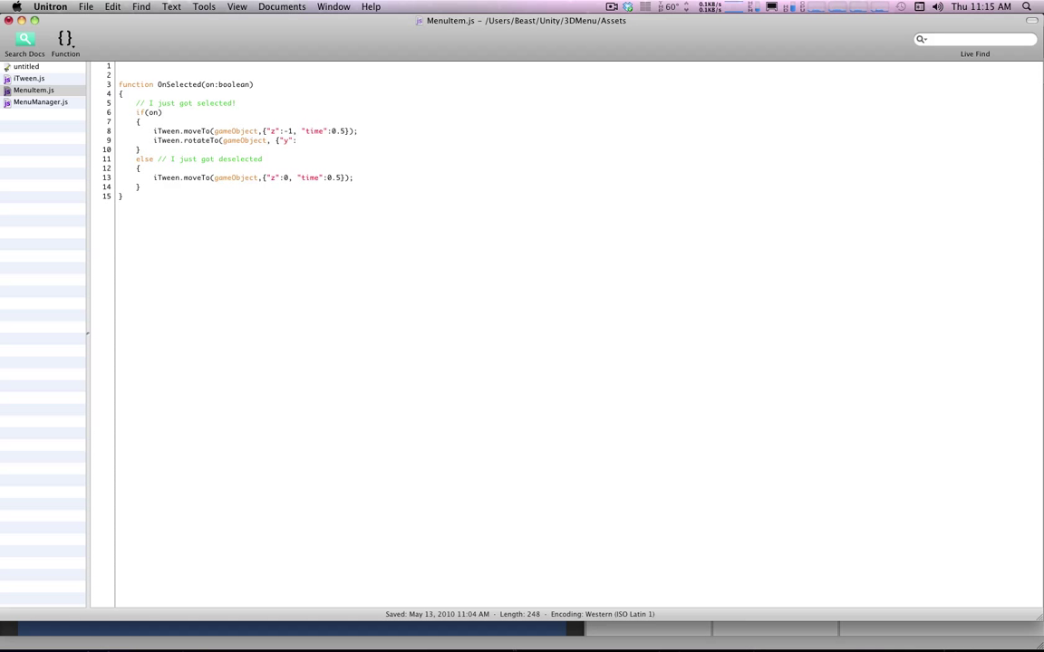
text(180)
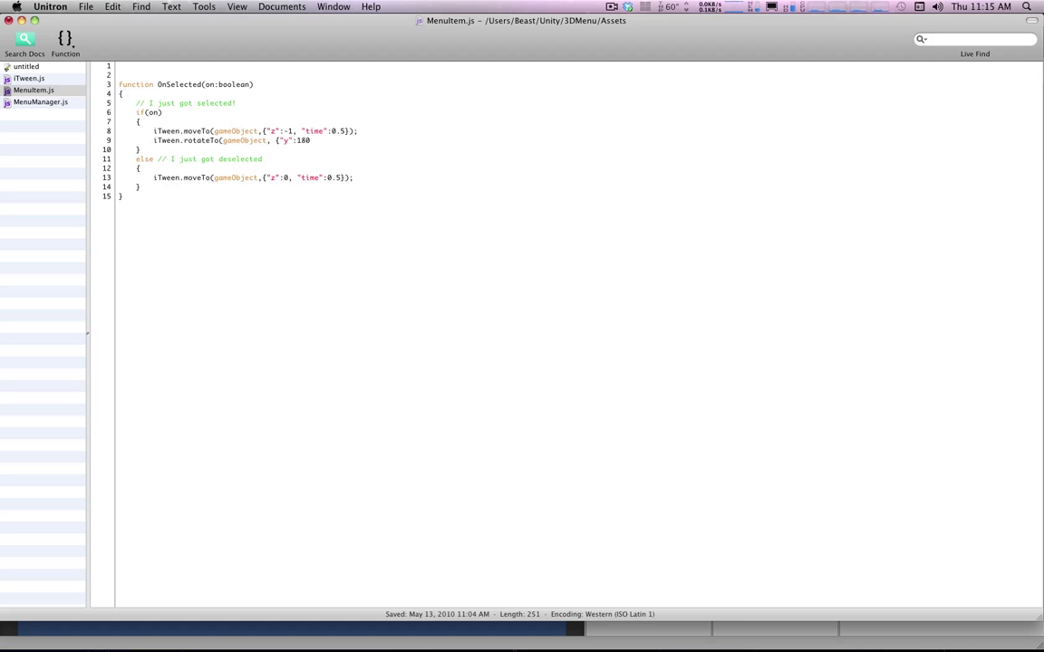
text(, "time":0.5)
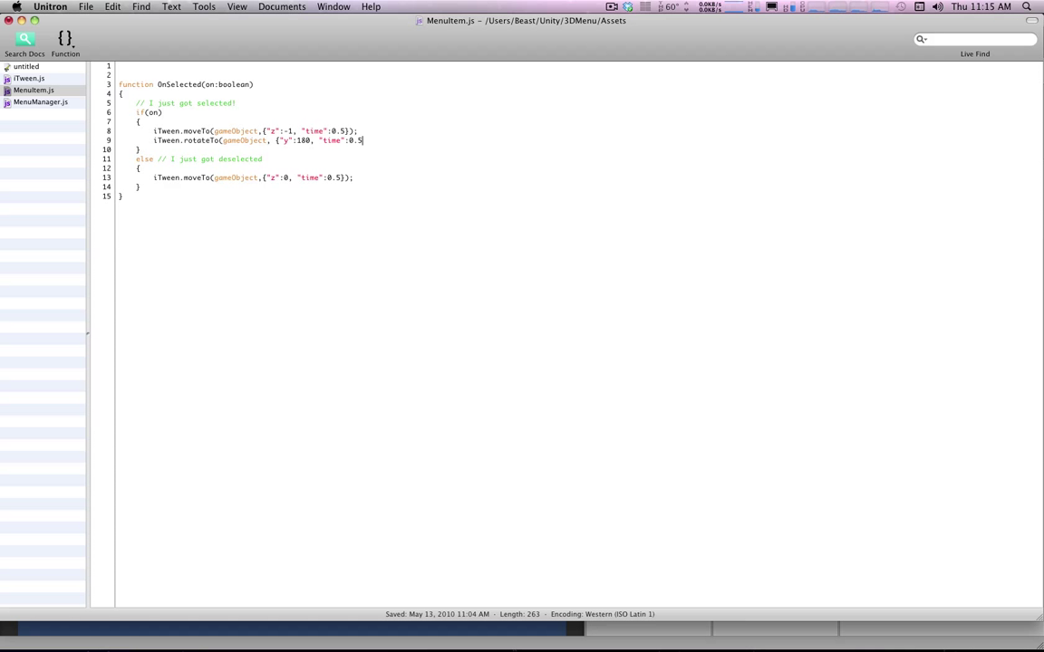
text(});)
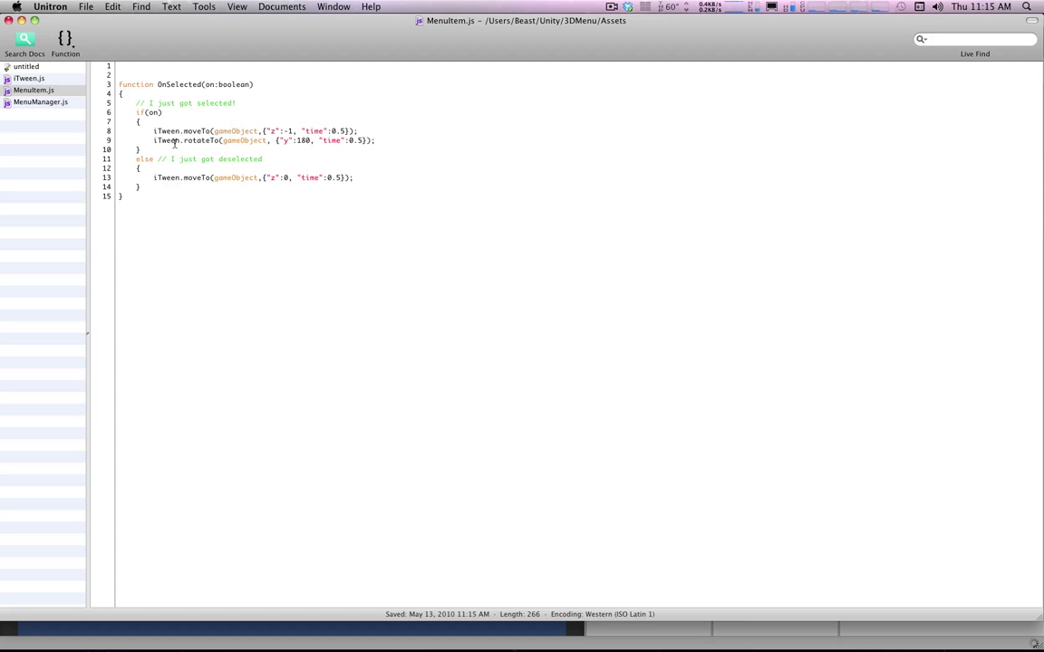
Add iTween.rotateTo with "y":0 and "time":0.5 to the deselect branch.
click(354, 177)
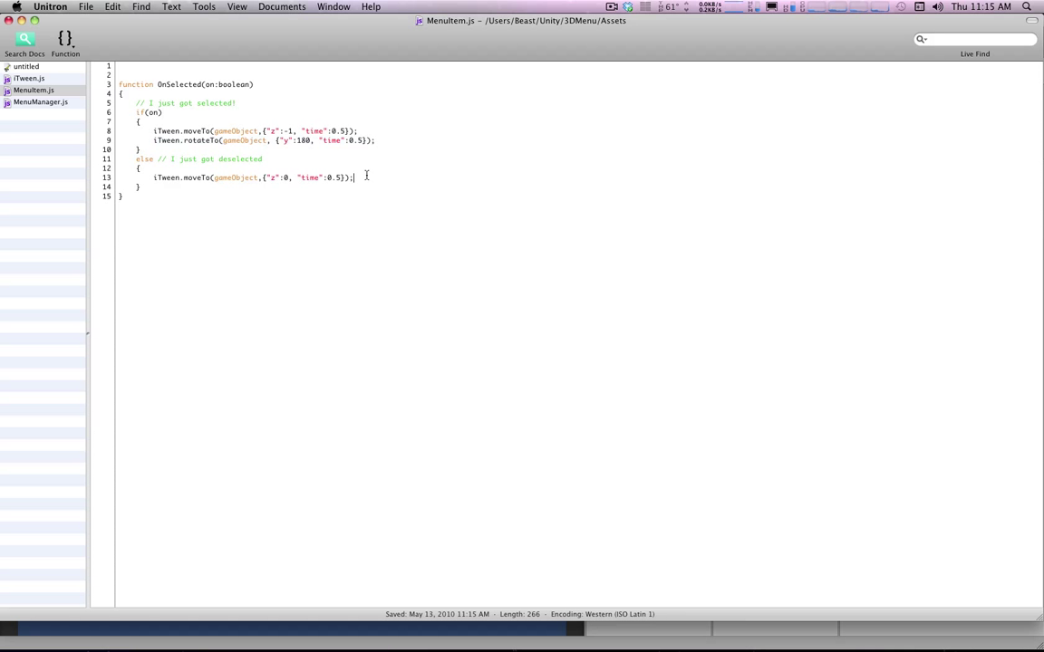
text(iTween.rotateTo(gameObject, {"y":0, "time":0.5});)
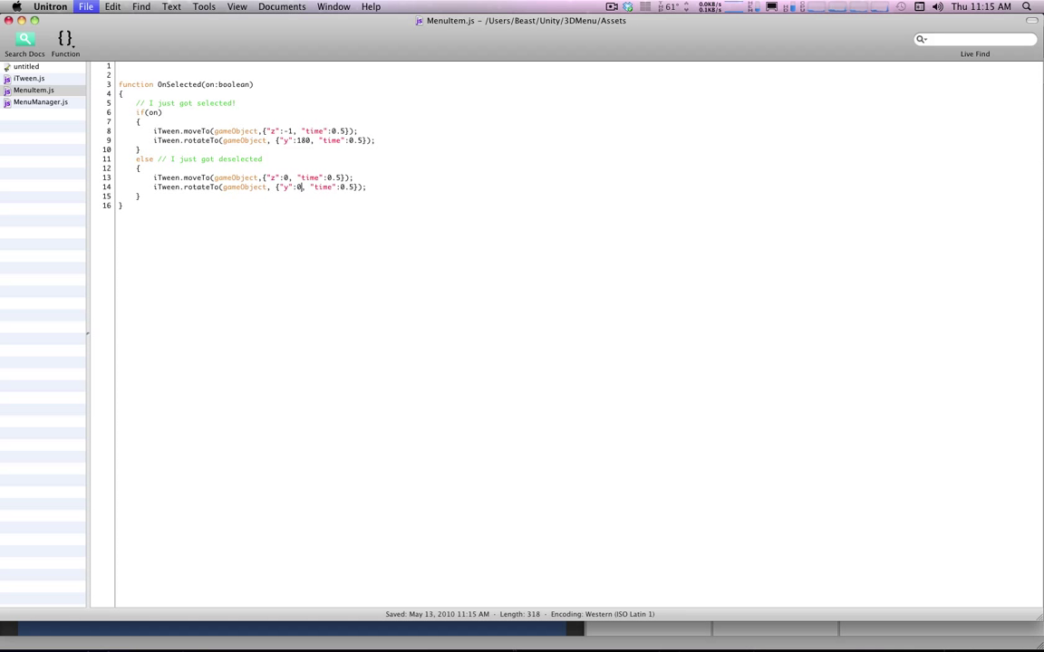
double_click(303, 139)
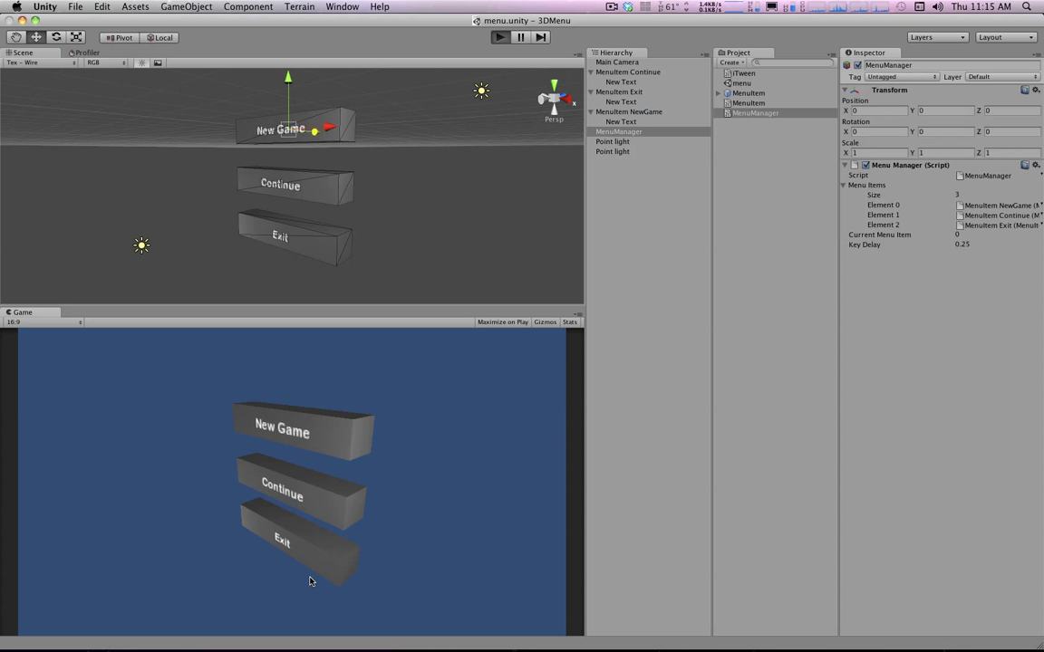
Play the menu scene again to test the spinning menu items.
click(500, 37)
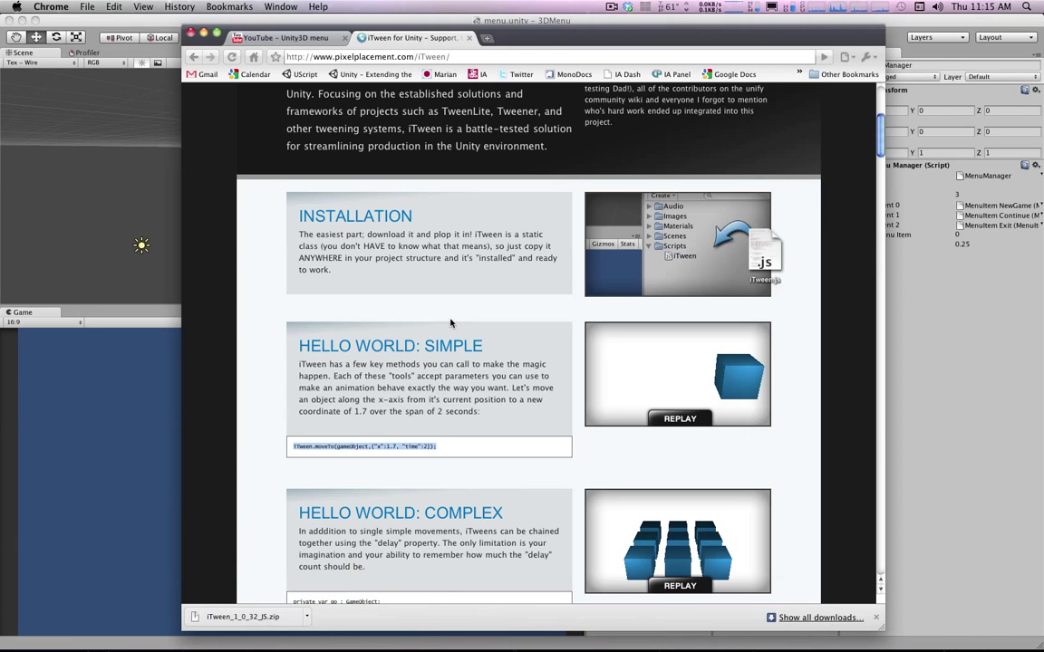
Browse the iTween docs for moveTo arguments and easing curves, selecting 'bounce'.
scroll(down, 3)
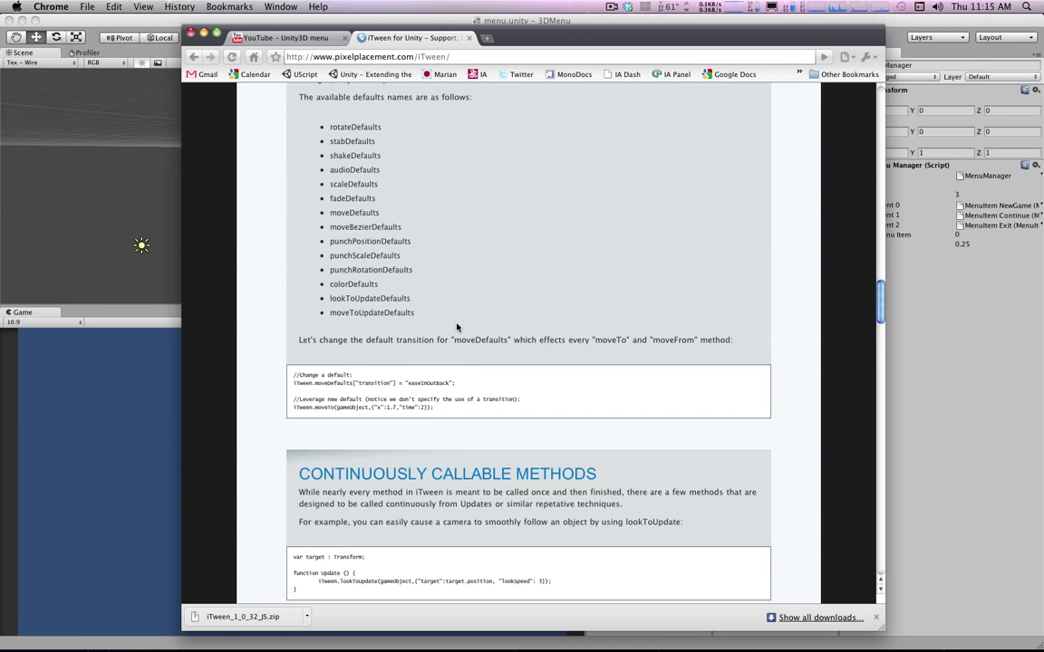
scroll(down, 3)
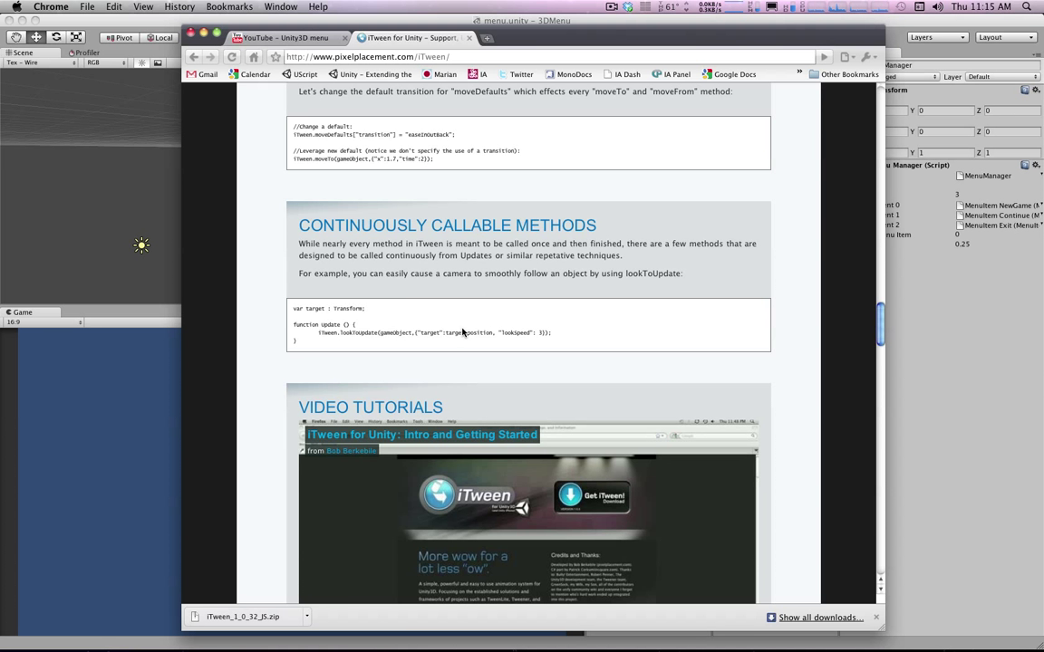
scroll(down, 3)
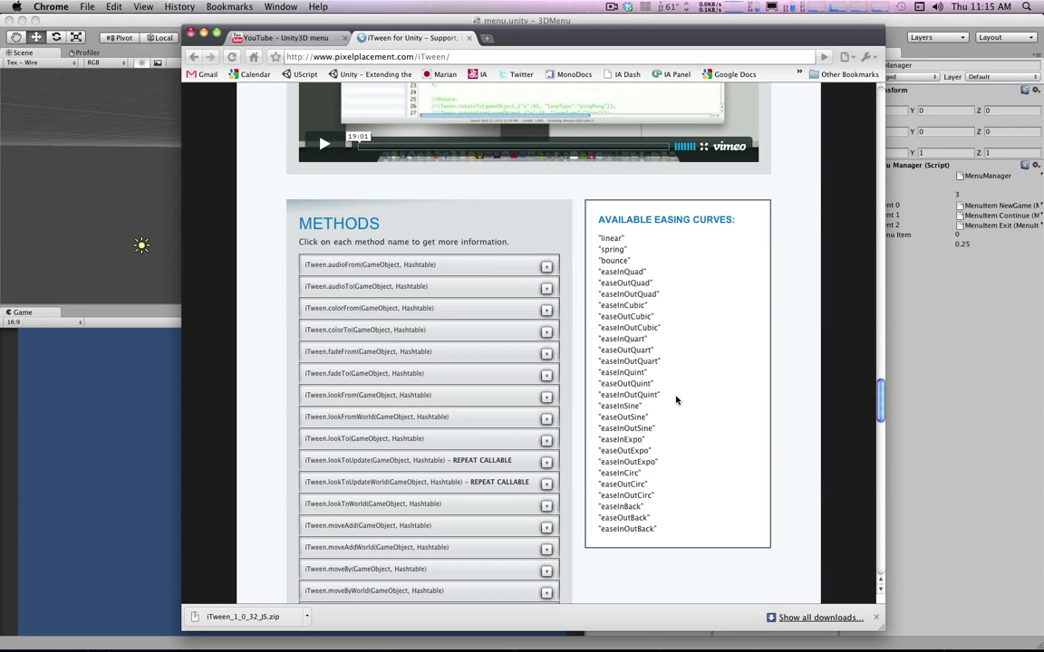
scroll(down, 3)
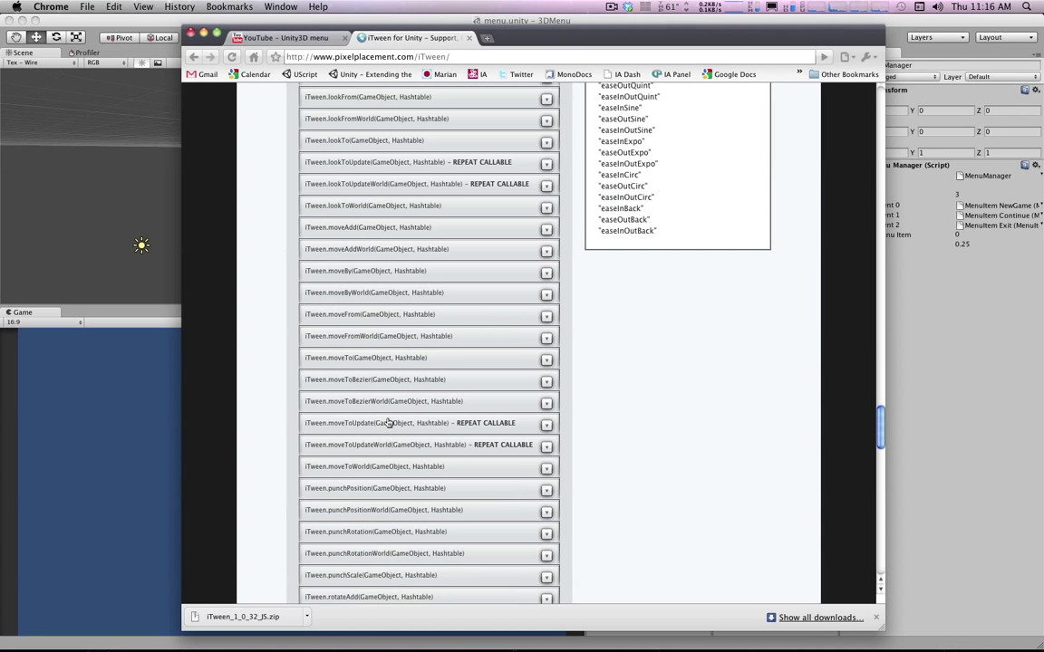
scroll(up, 3)
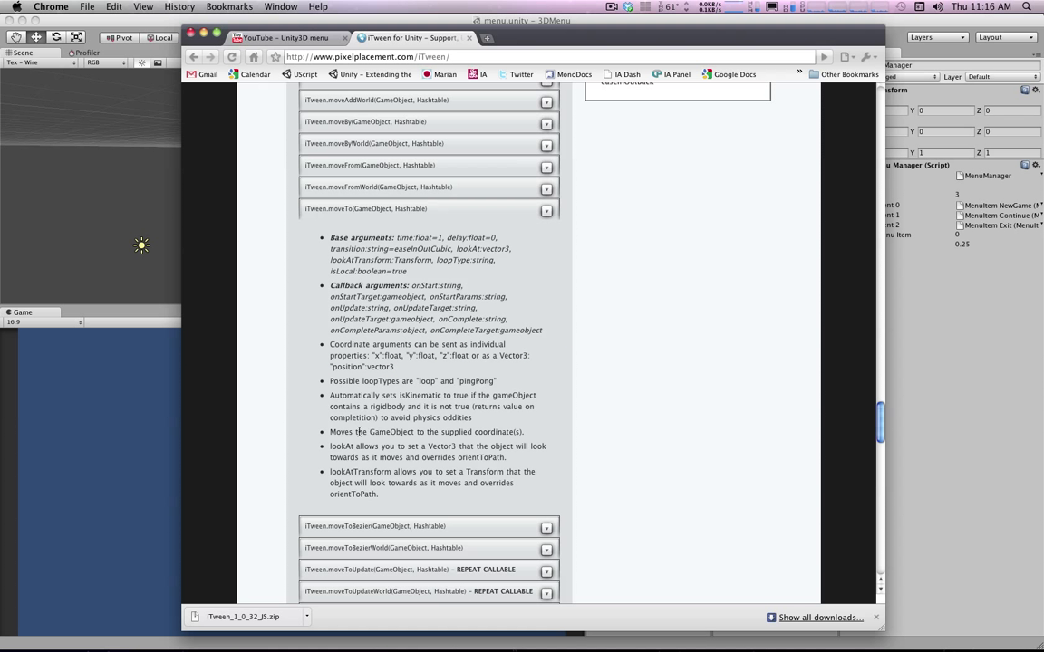
scroll(up, 3)
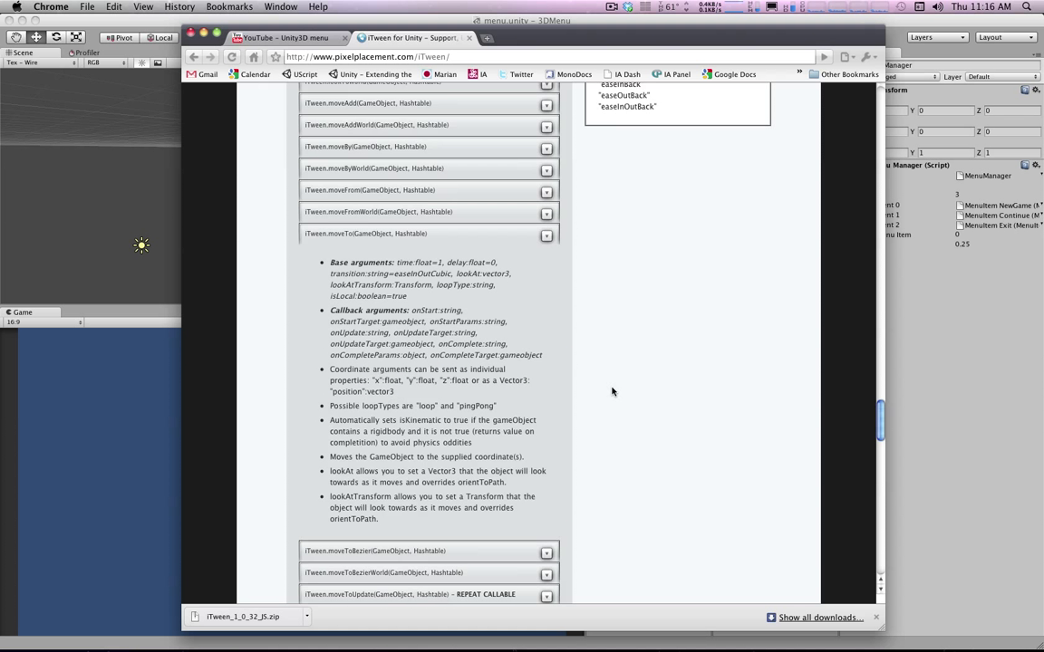
mouse_move(468, 360)
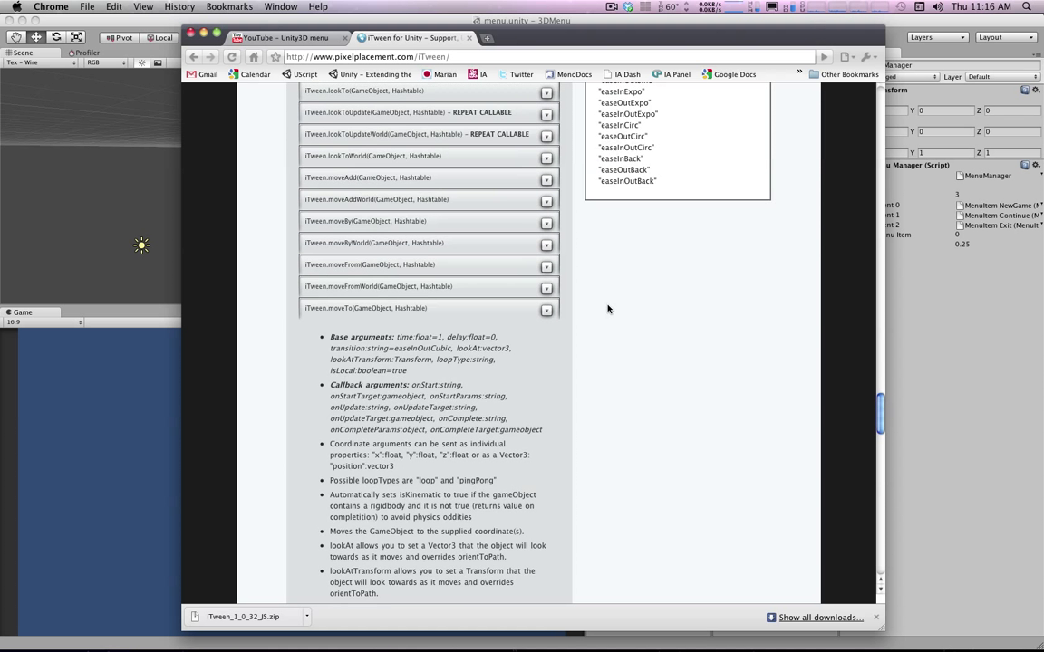
scroll(up, 3)
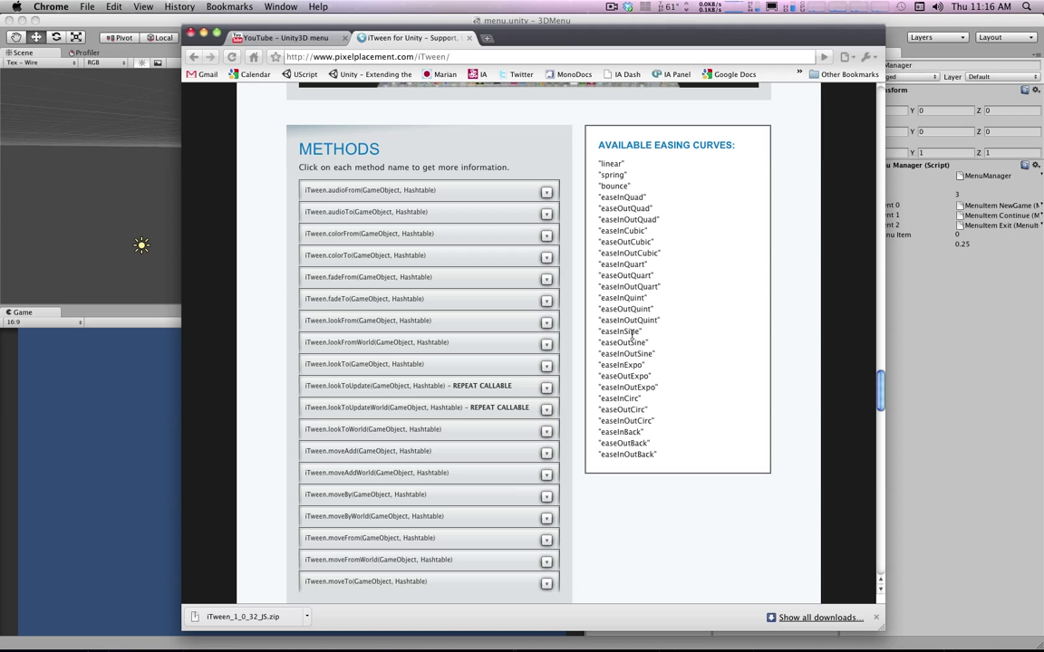
mouse_move(614, 196)
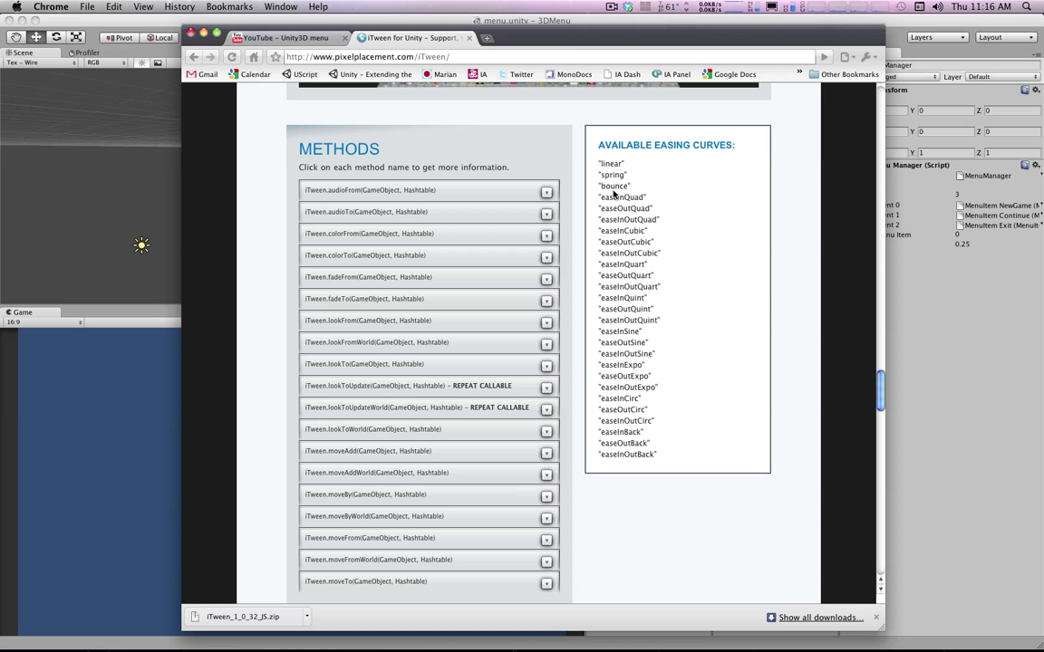
double_click(614, 186)
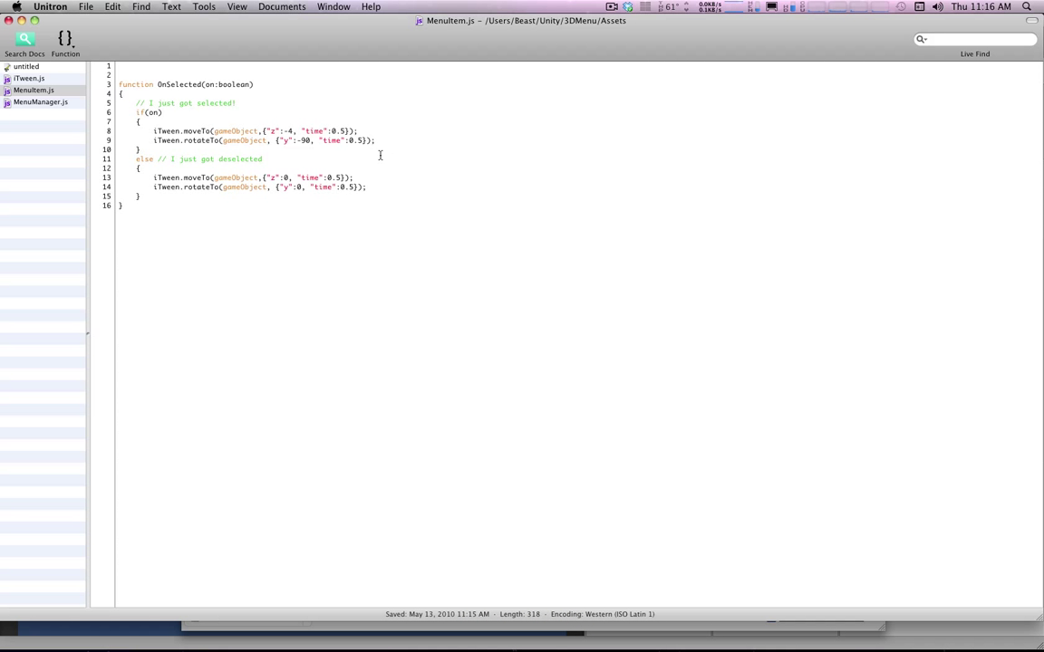
Add a "transition":"bounce" argument to the selected item's moveTo call.
text(, "transition":"bounce)
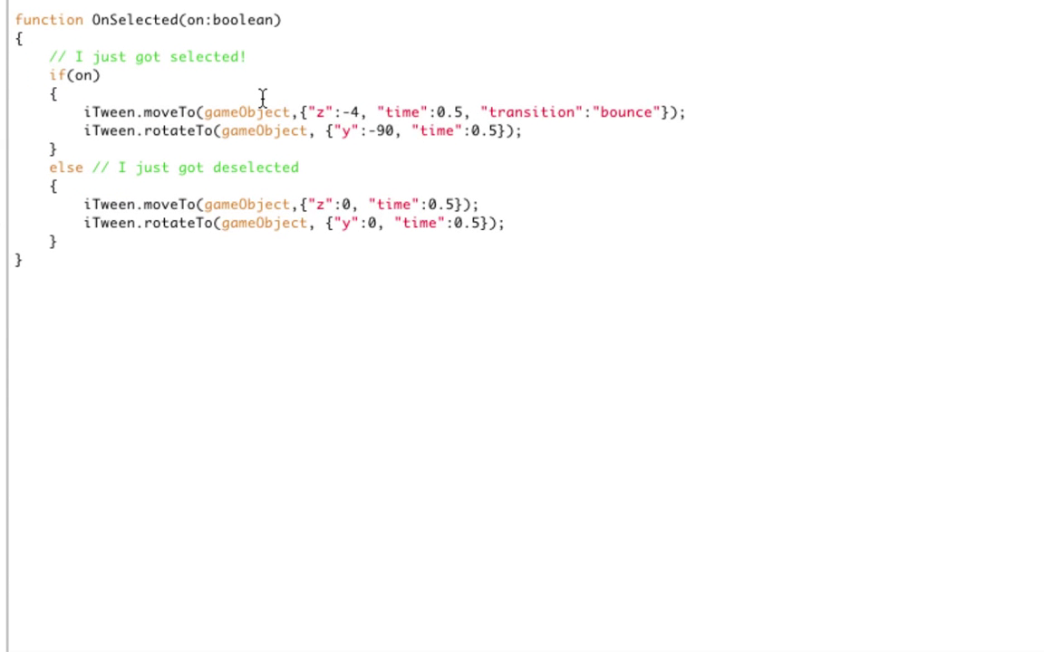
Start a trial iTween.moveTo(gameObject, { line in the selected branch.
text(iTween.)
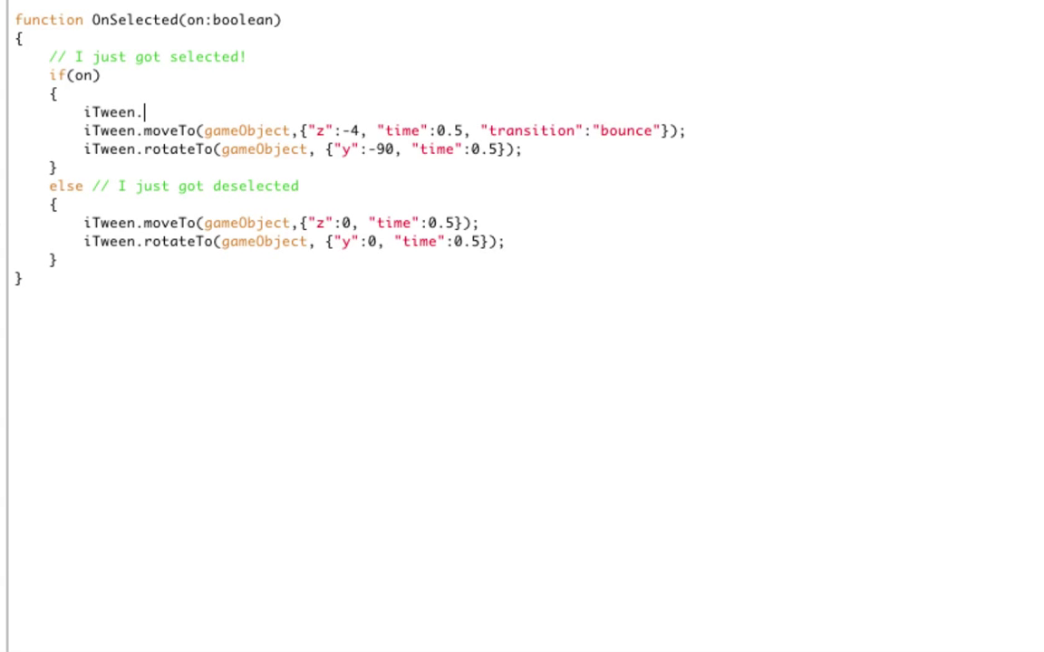
text(moveTo()
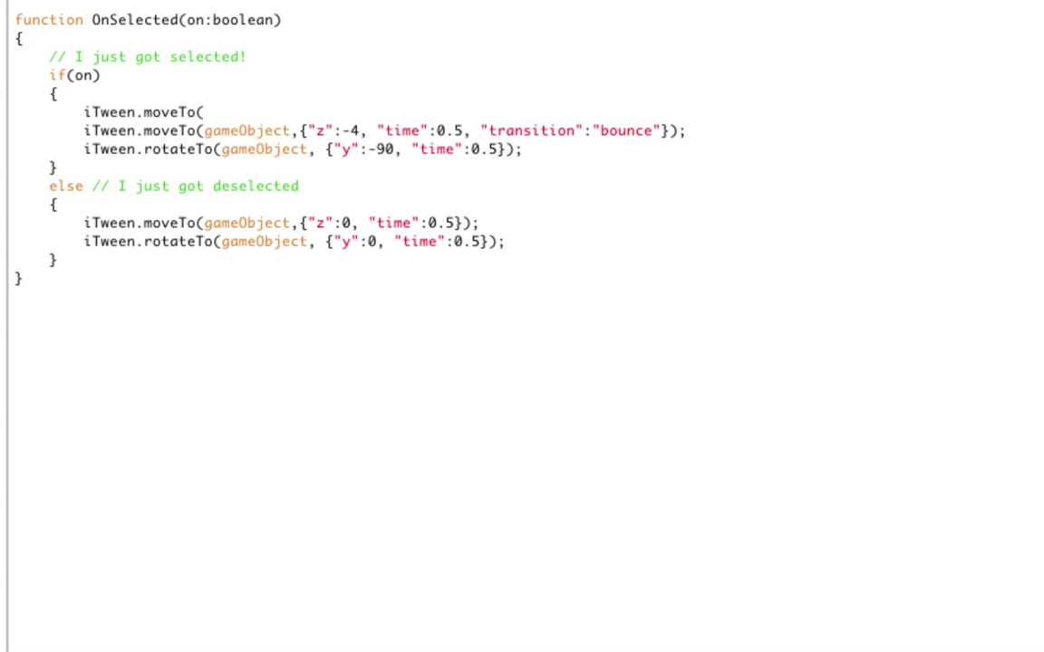
text(g)
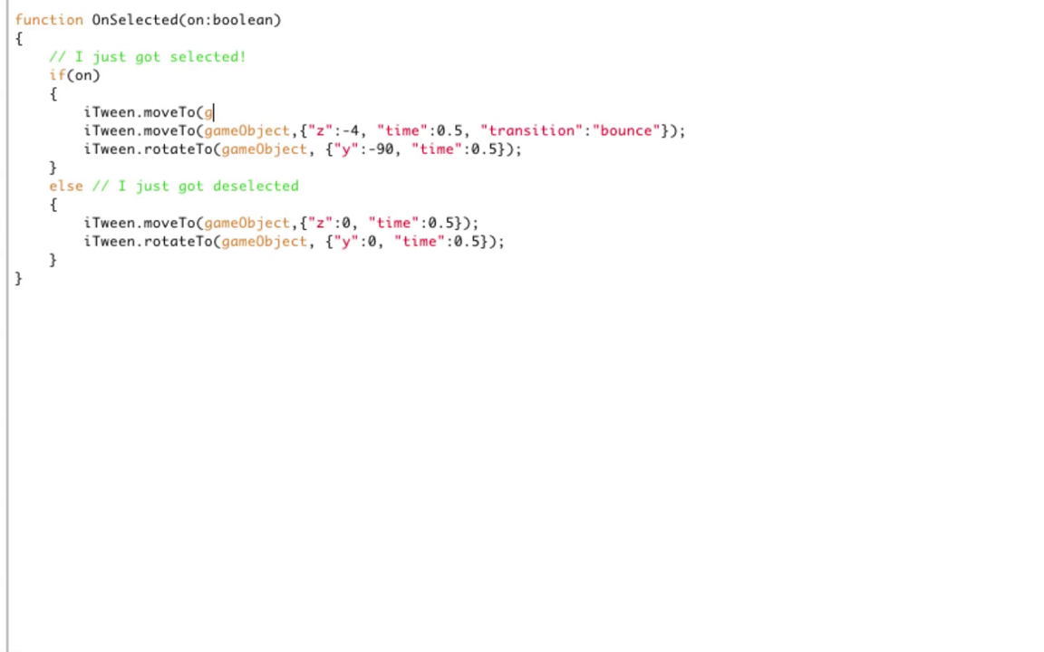
text(ameObject,)
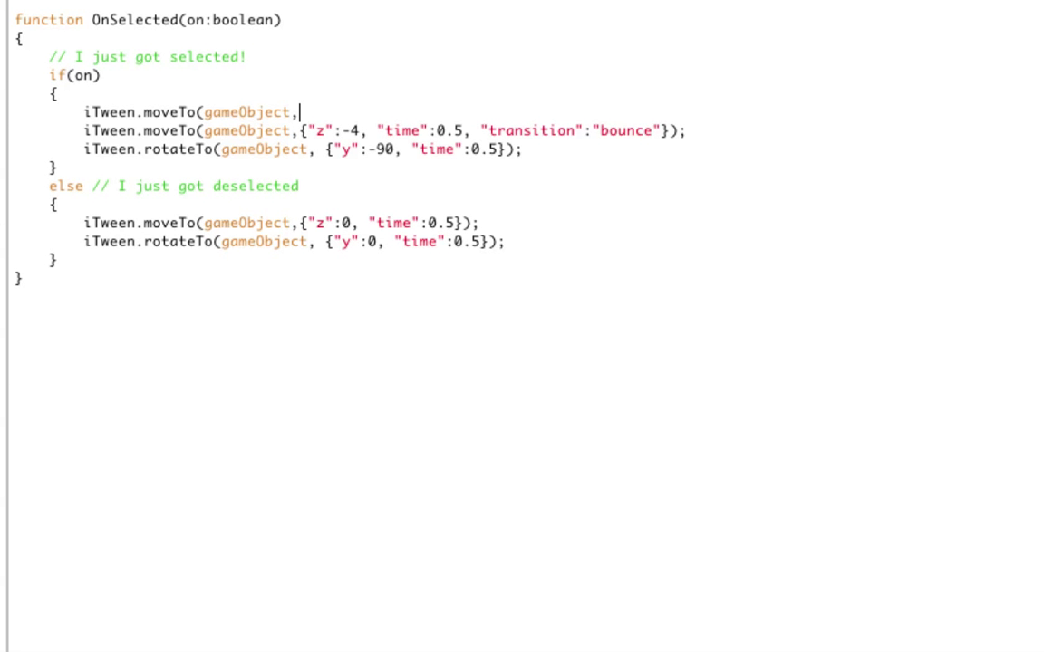
key(Backspace)
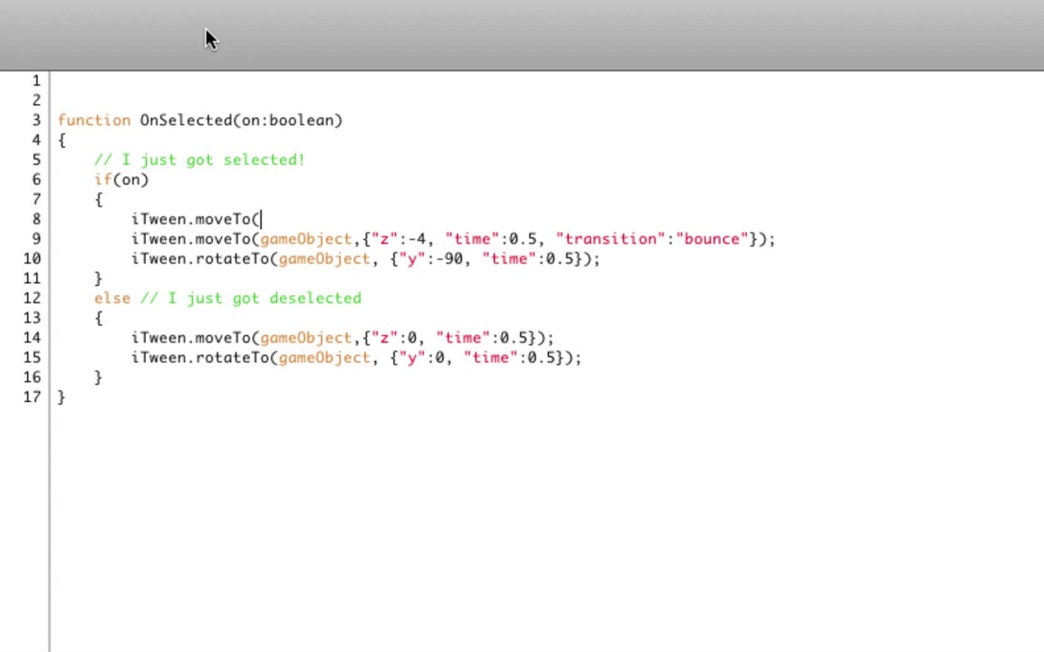
text(gameObject,)
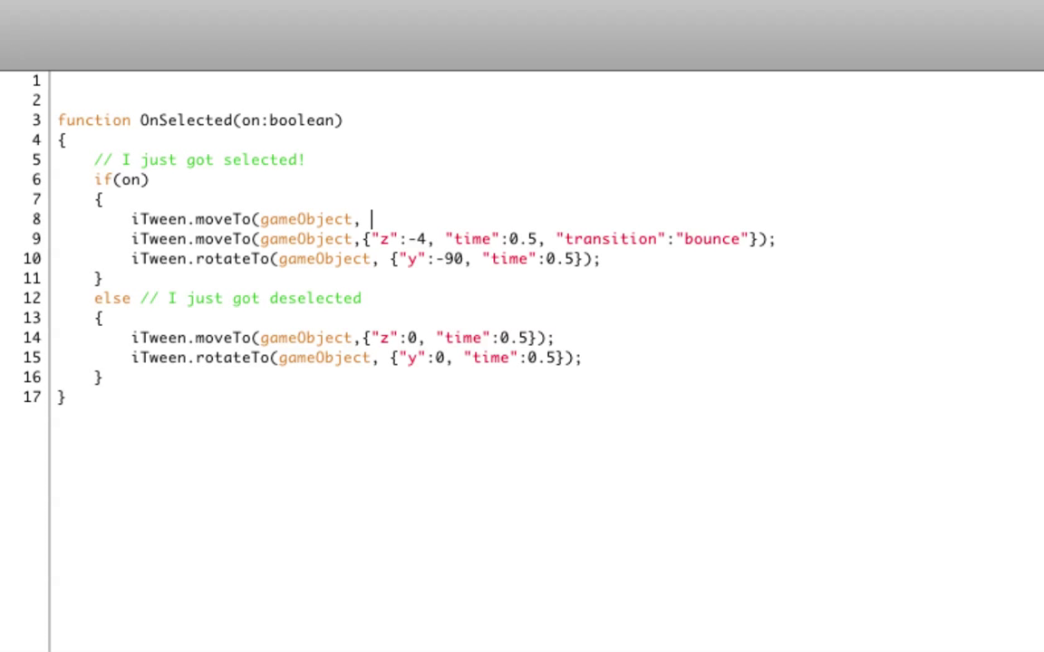
text({)
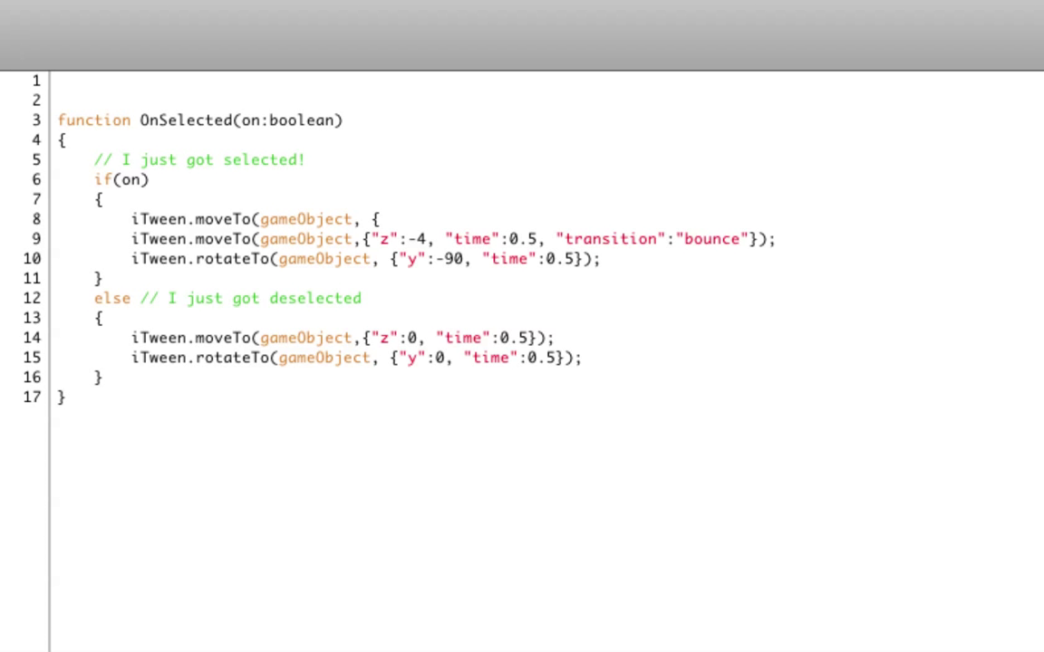
Finish the trial move with "y":99 and "time":015, then delete the line.
text("x)
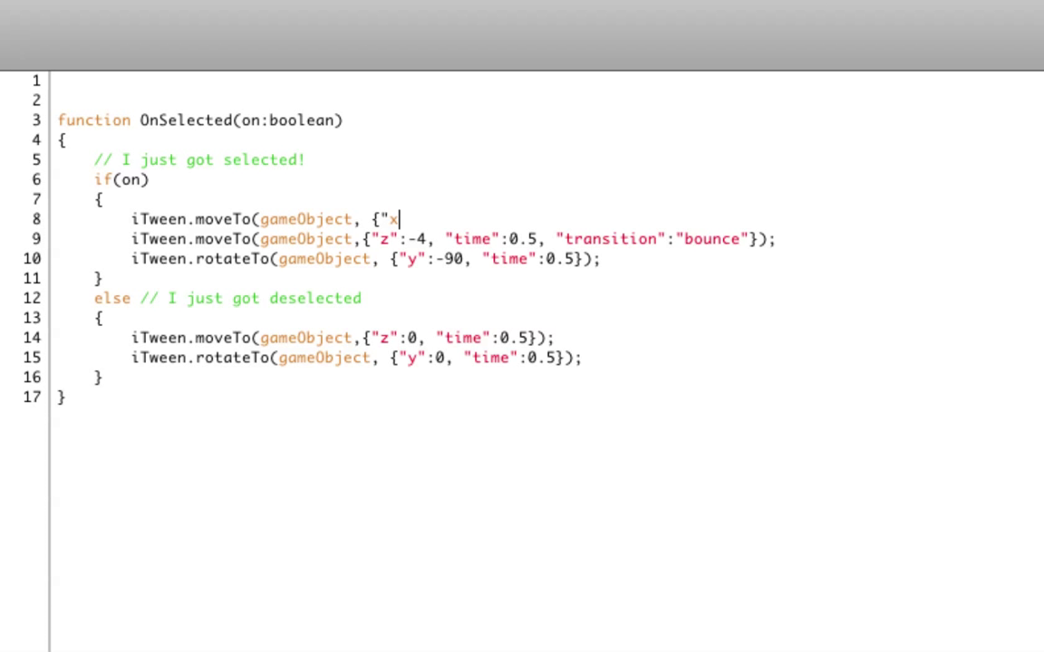
text(")
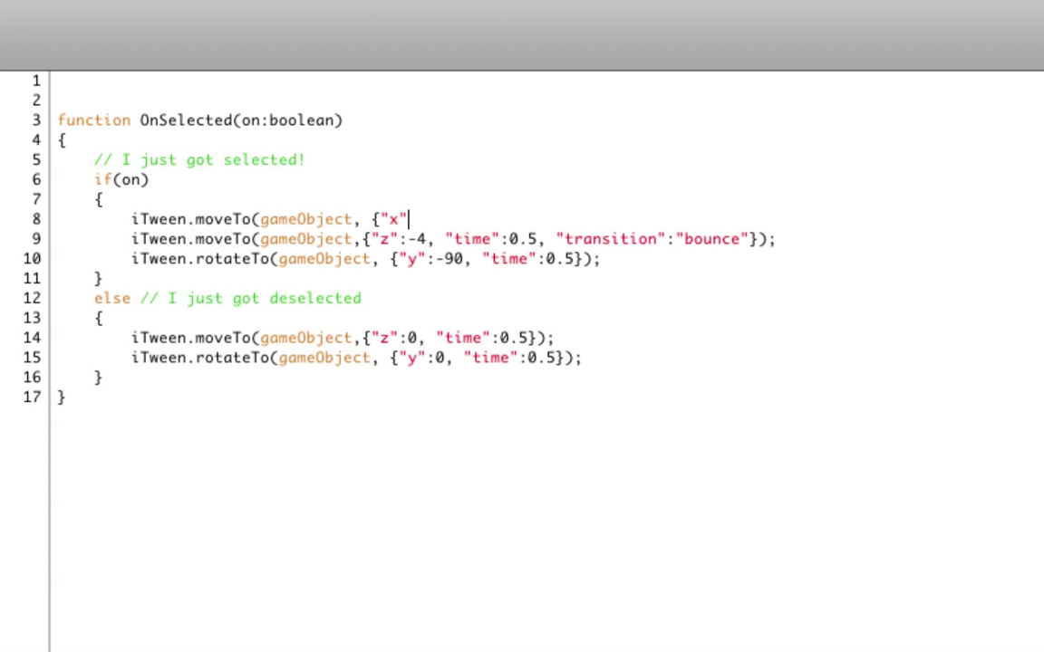
text(y":)
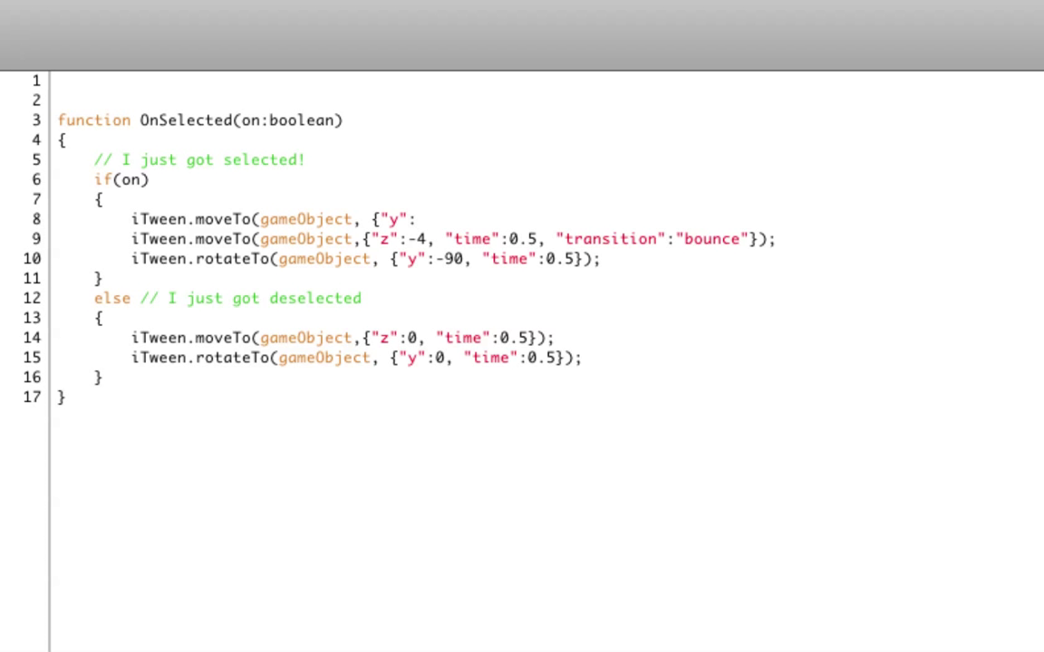
click(417, 219)
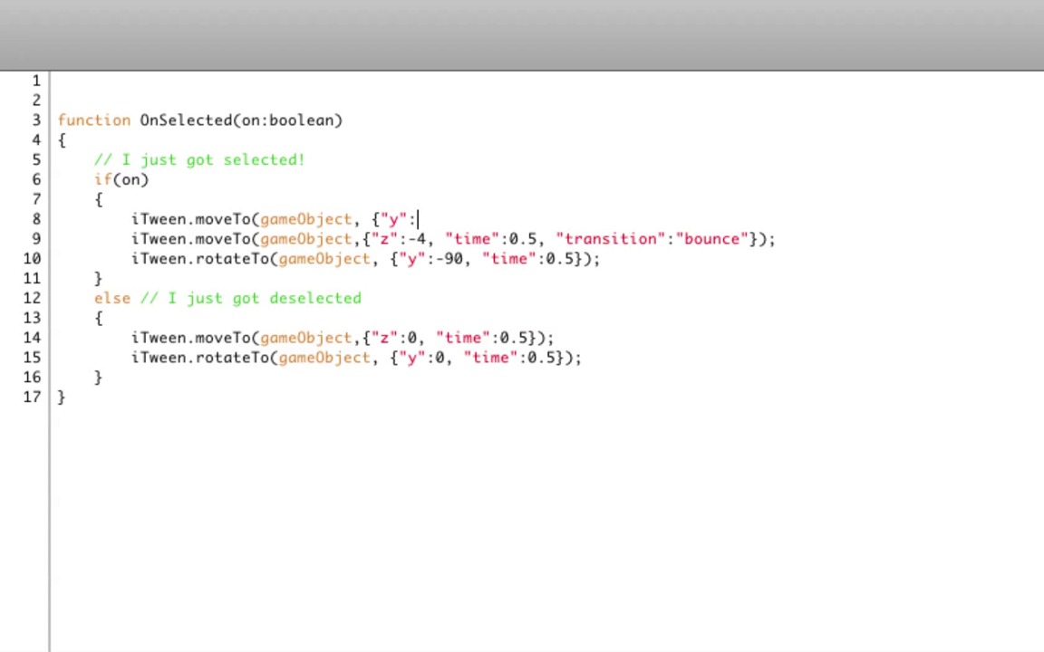
text(-4,)
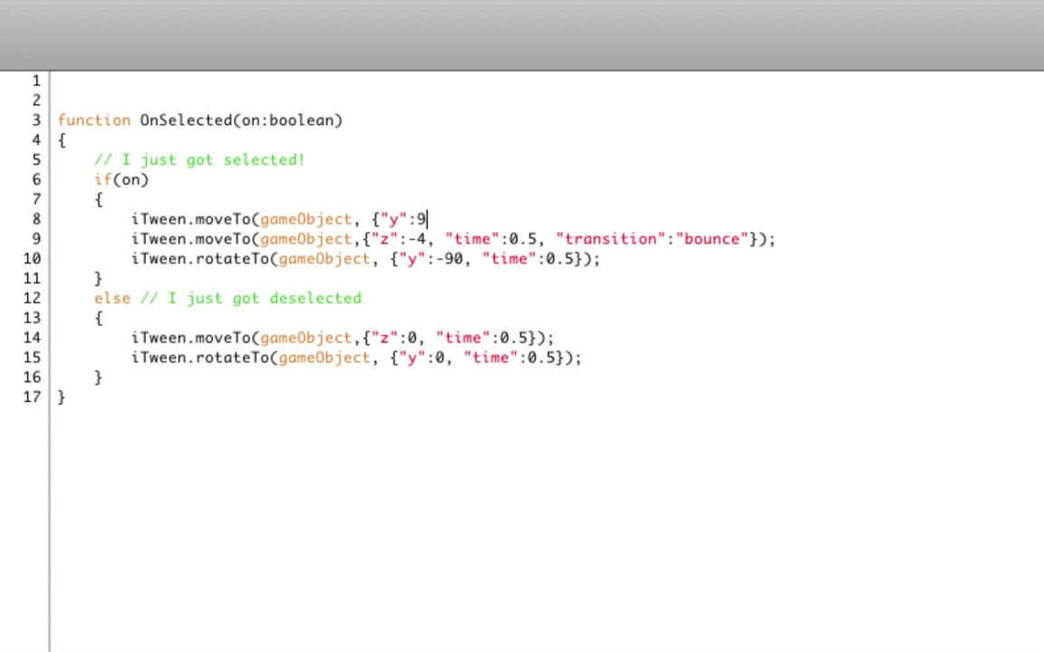
text(9)
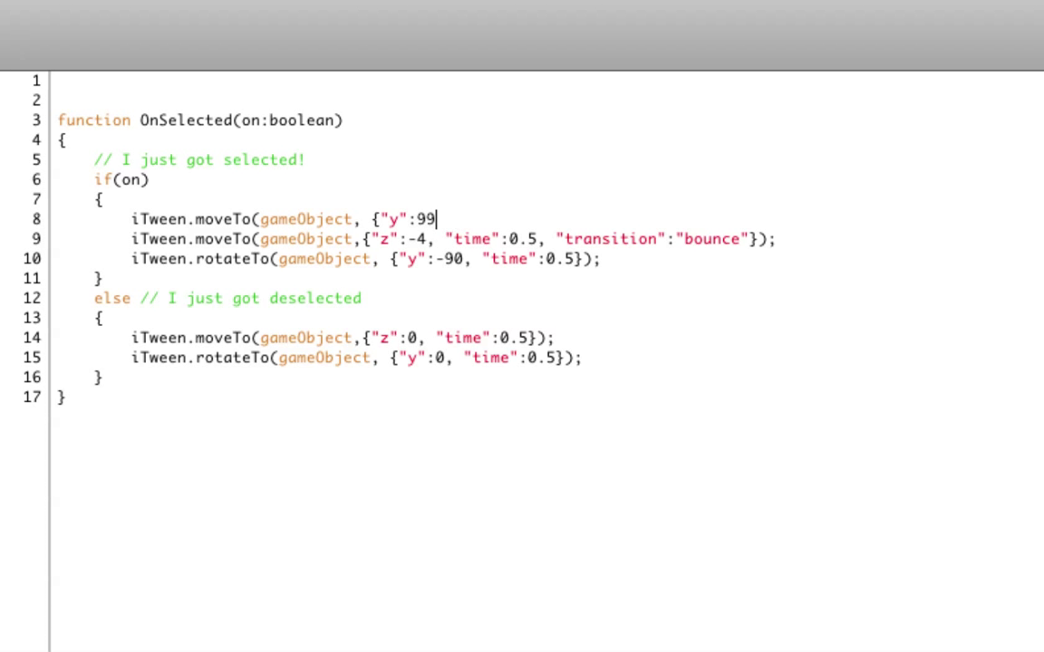
text(, "time":01)
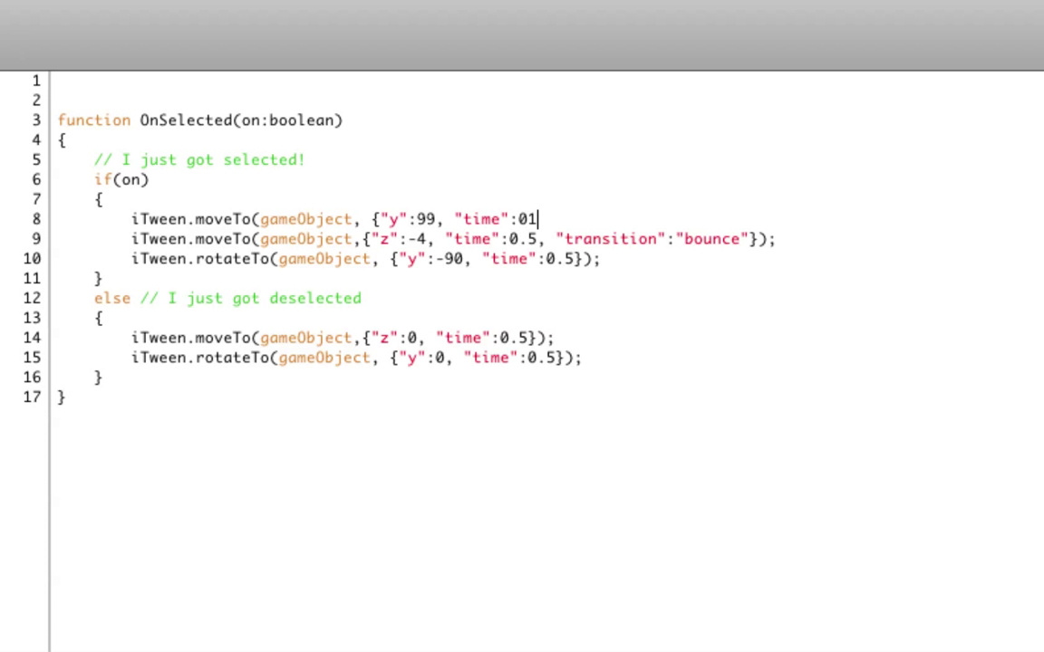
text(5, });)
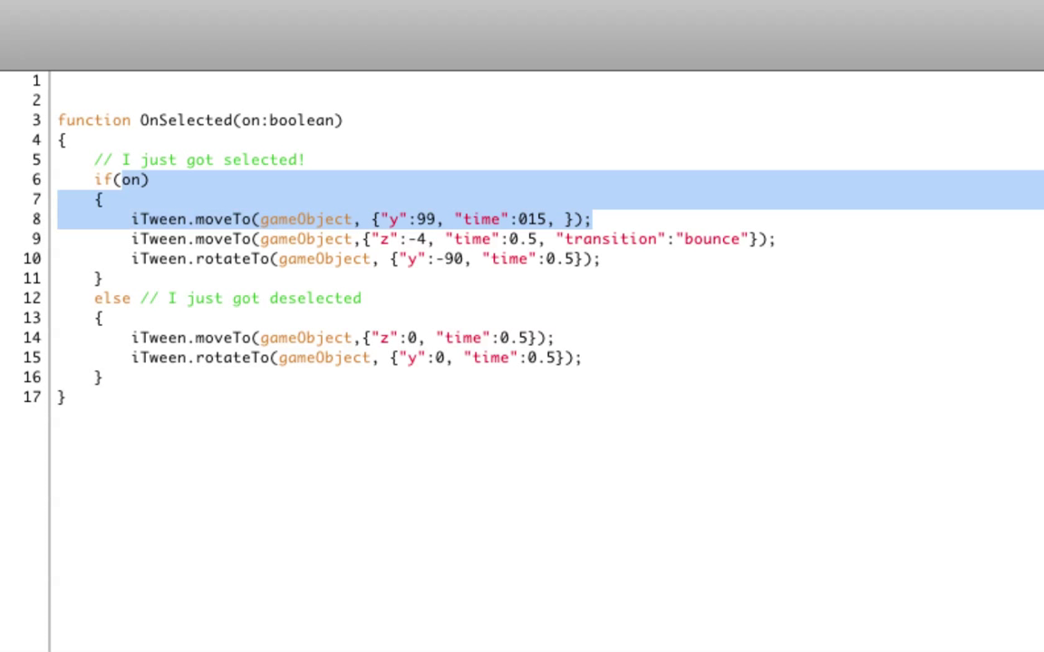
key(Delete)
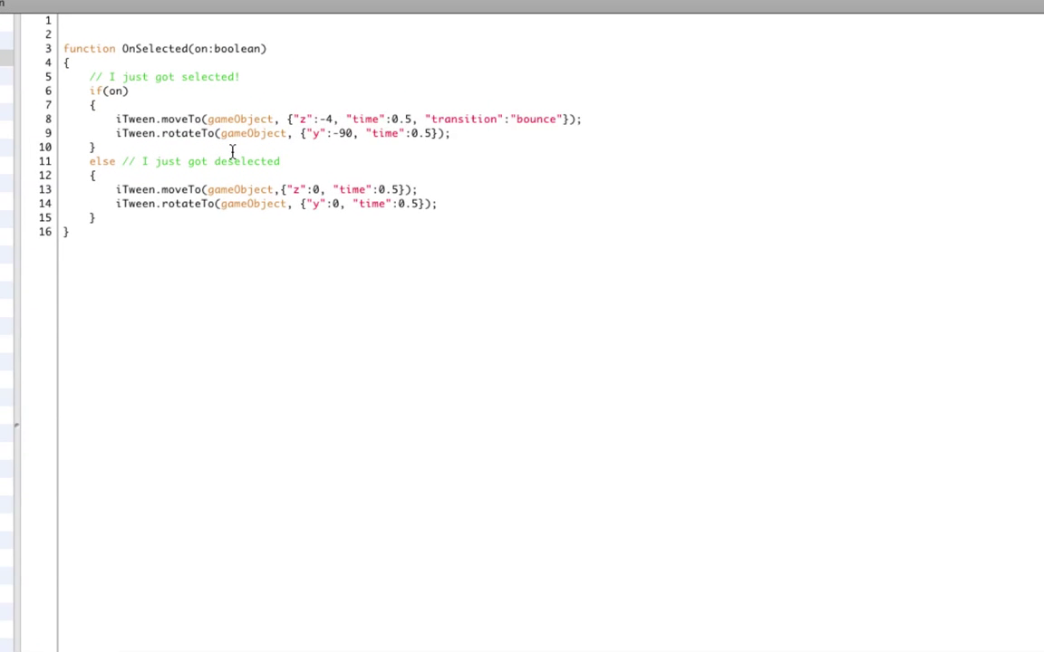
scroll(up, 3)
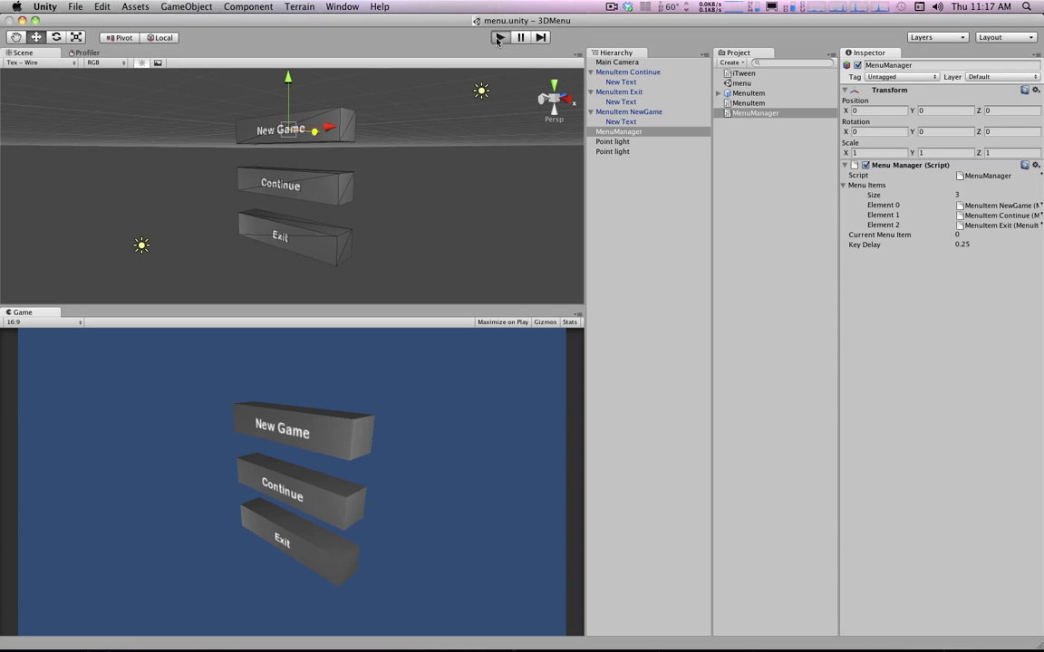
click(500, 37)
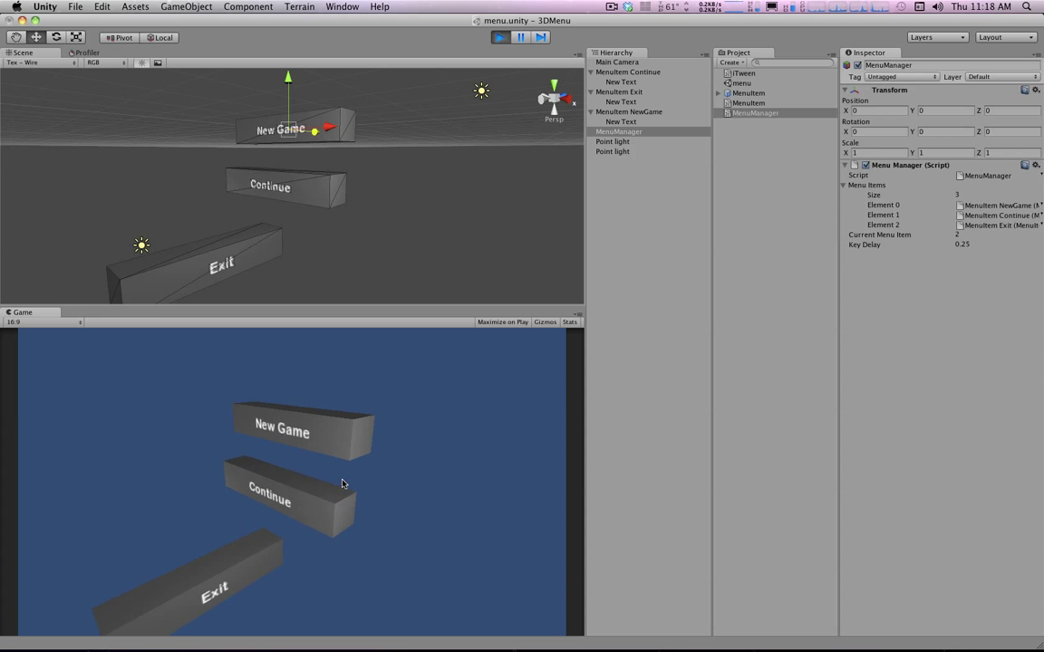
click(500, 37)
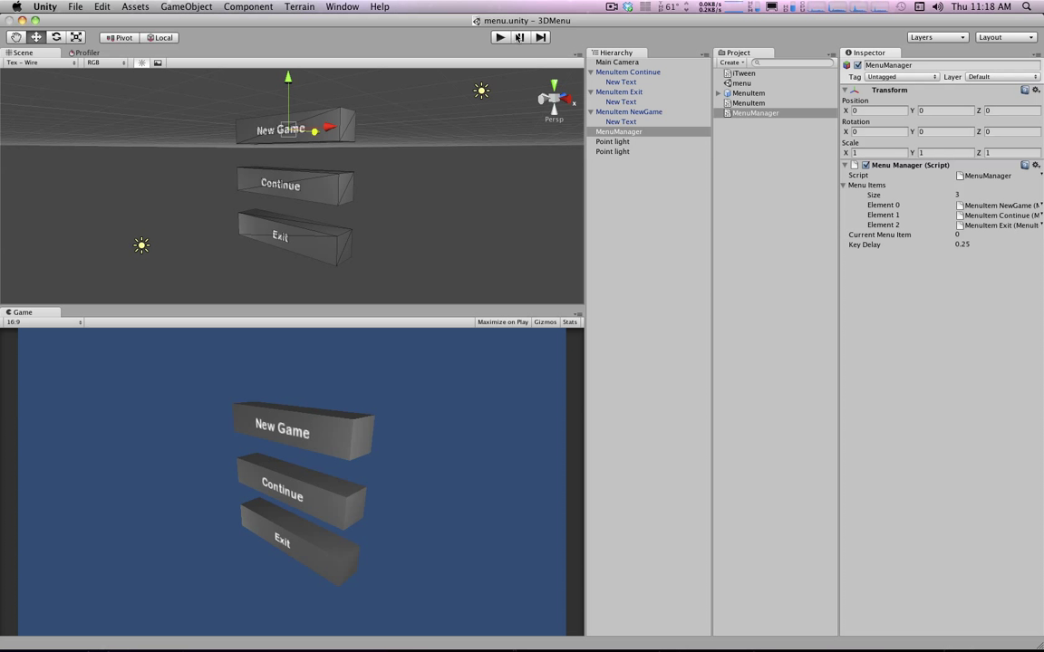
click(629, 112)
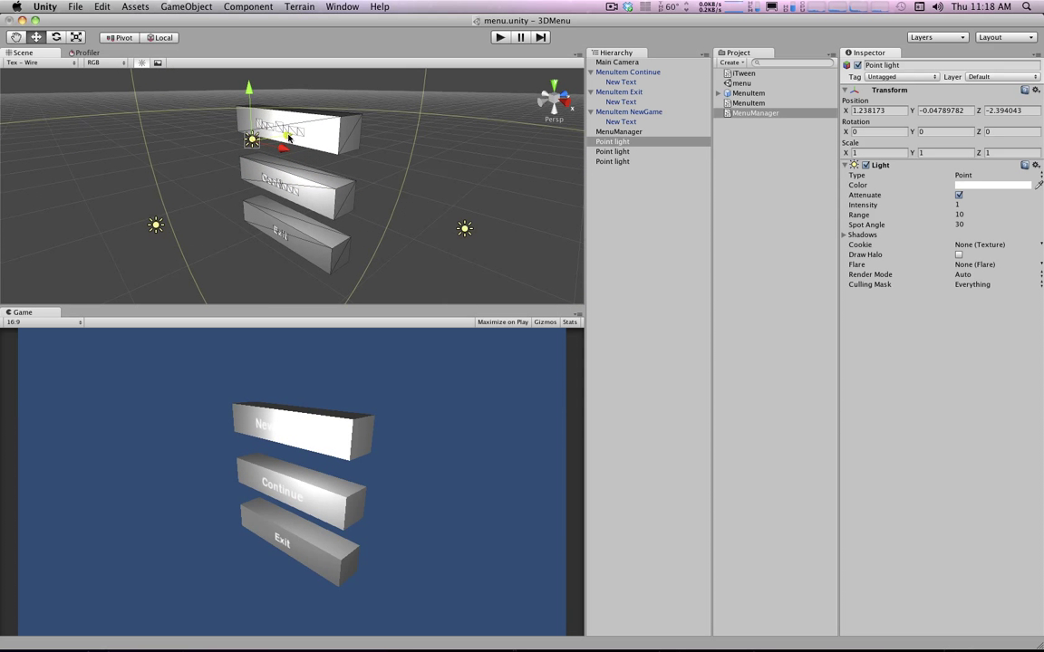
Position a 0.5-intensity point light in front of New Game and parent it to NewGame.
drag(249, 140, 272, 127)
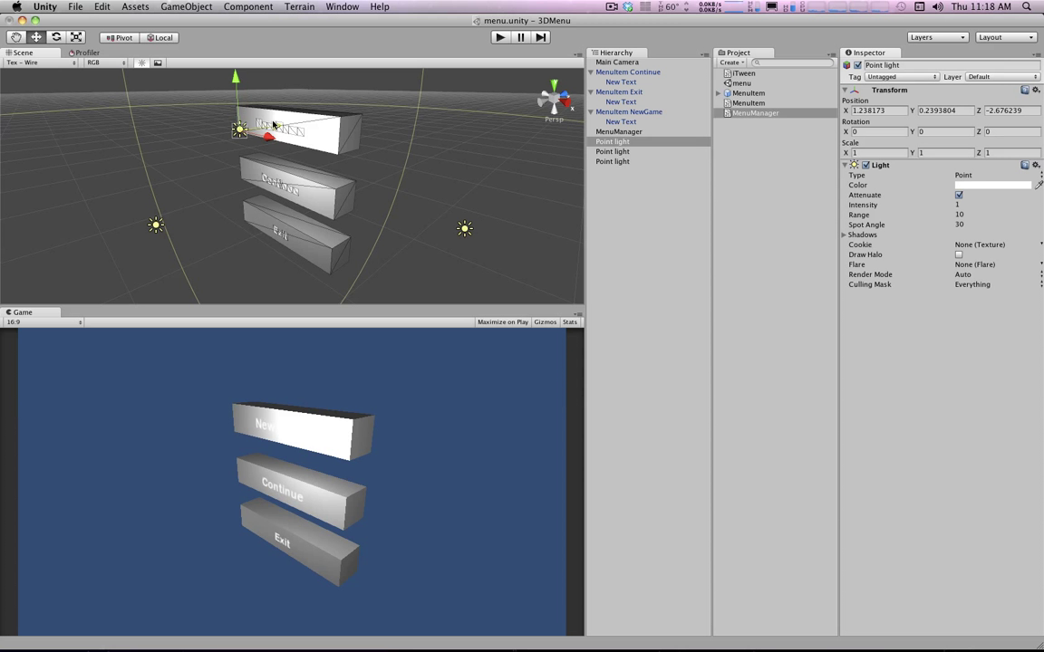
drag(270, 122, 263, 98)
text(0.5)
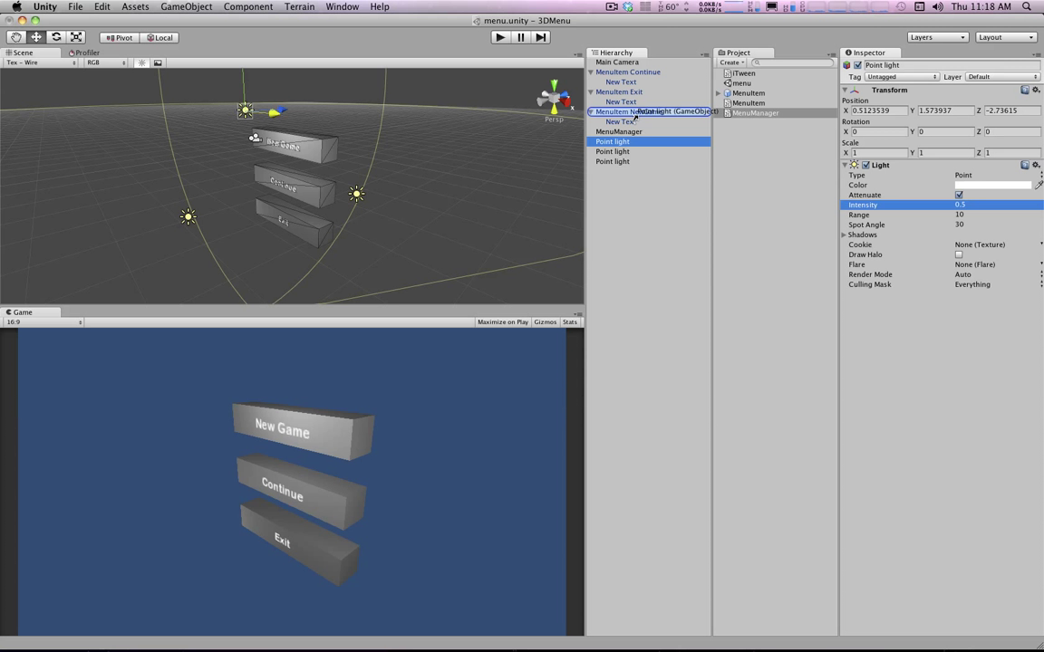
click(628, 112)
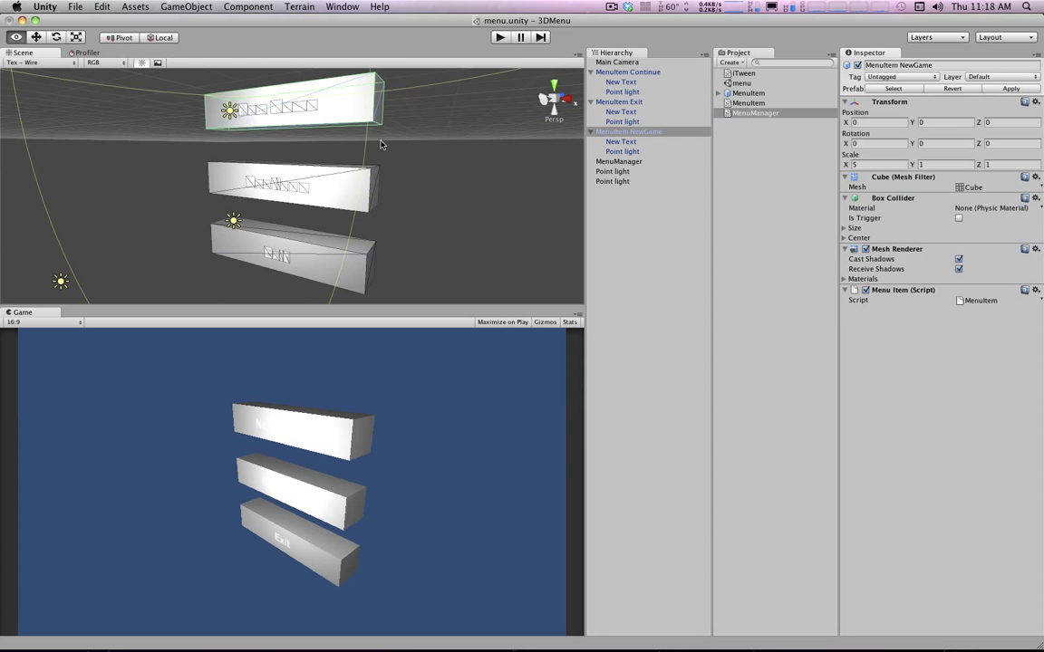
Tint the New Game block's point light magenta and select the standalone point lights for removal.
click(622, 151)
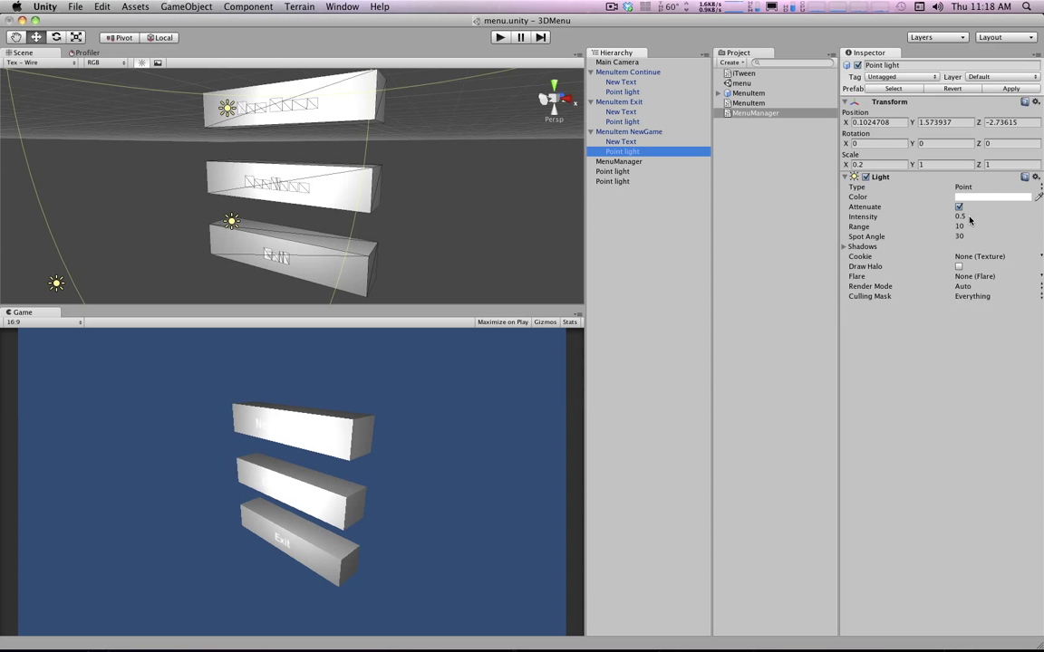
click(992, 196)
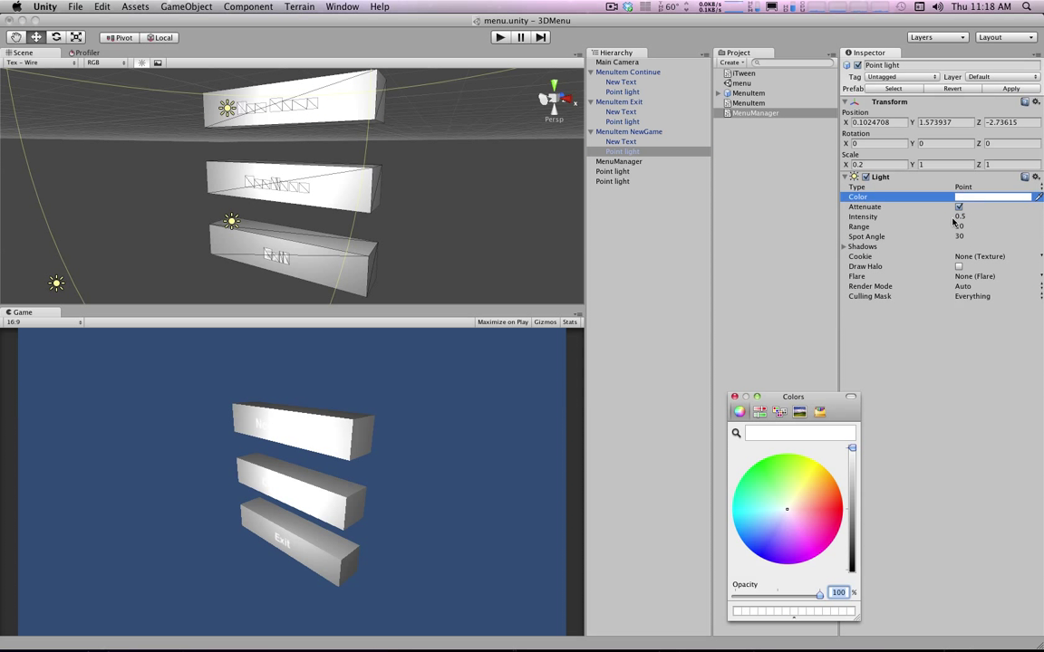
click(826, 528)
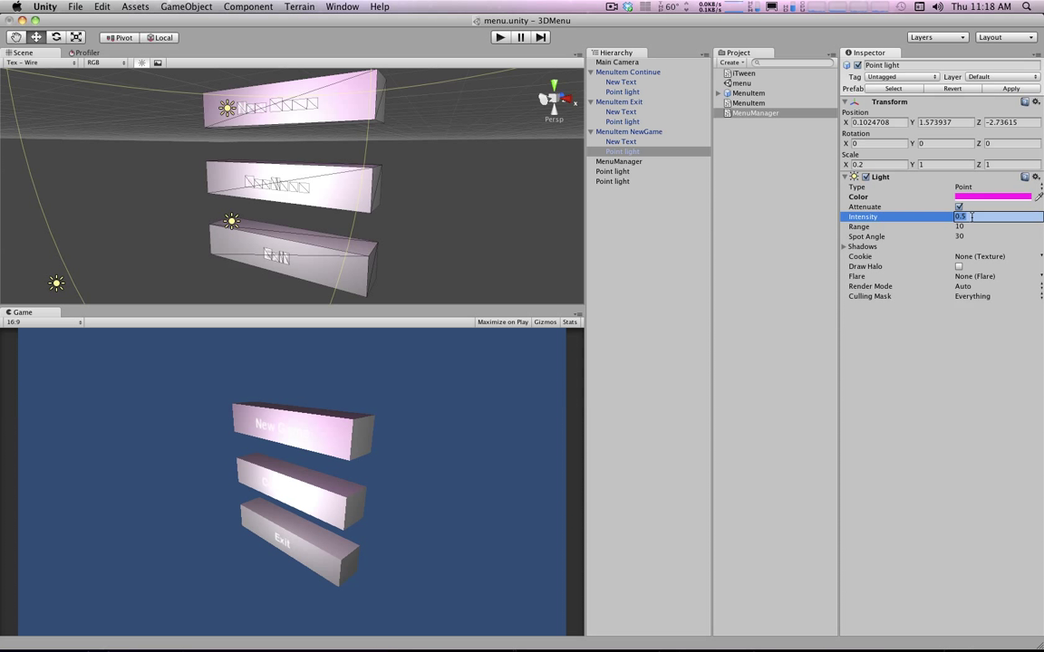
click(613, 172)
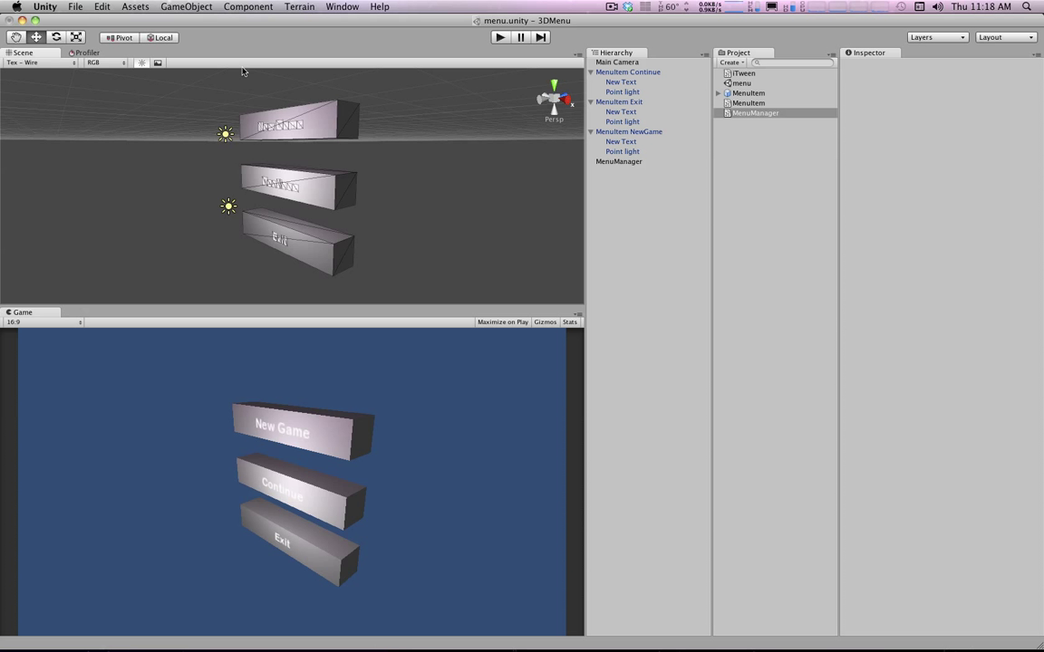
Colour the Exit block's point light blue and the Continue block's light yellow.
click(629, 131)
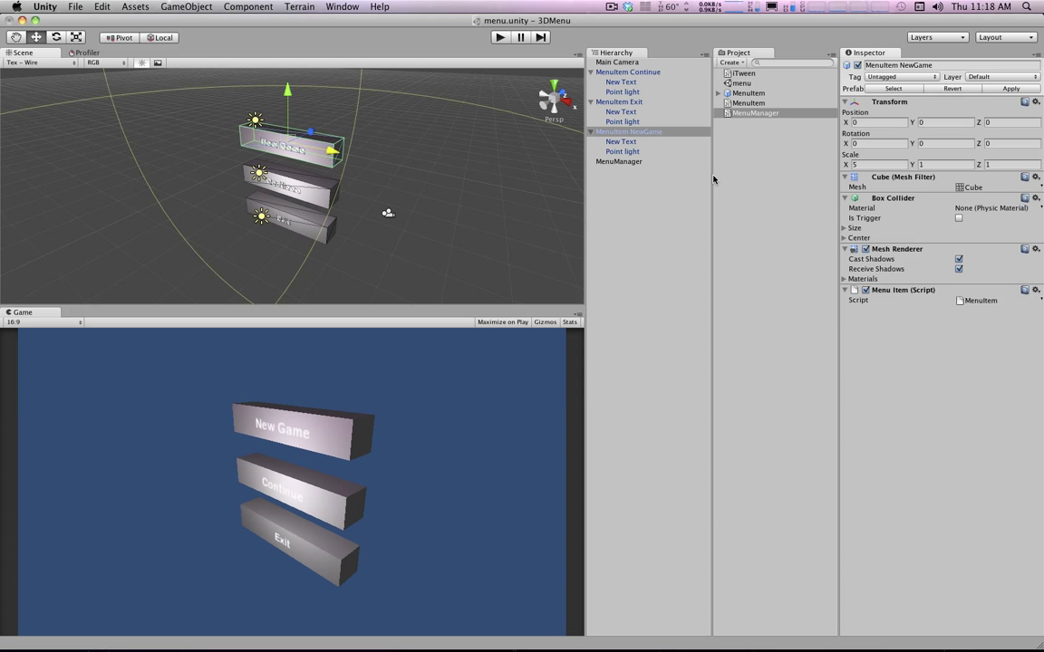
mouse_move(614, 126)
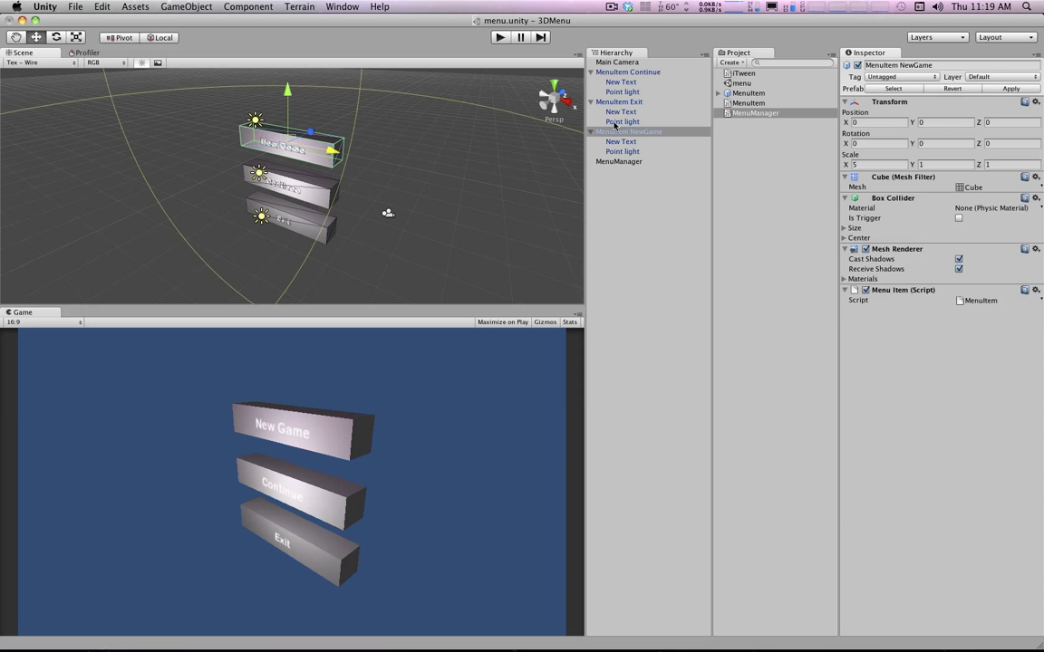
click(992, 197)
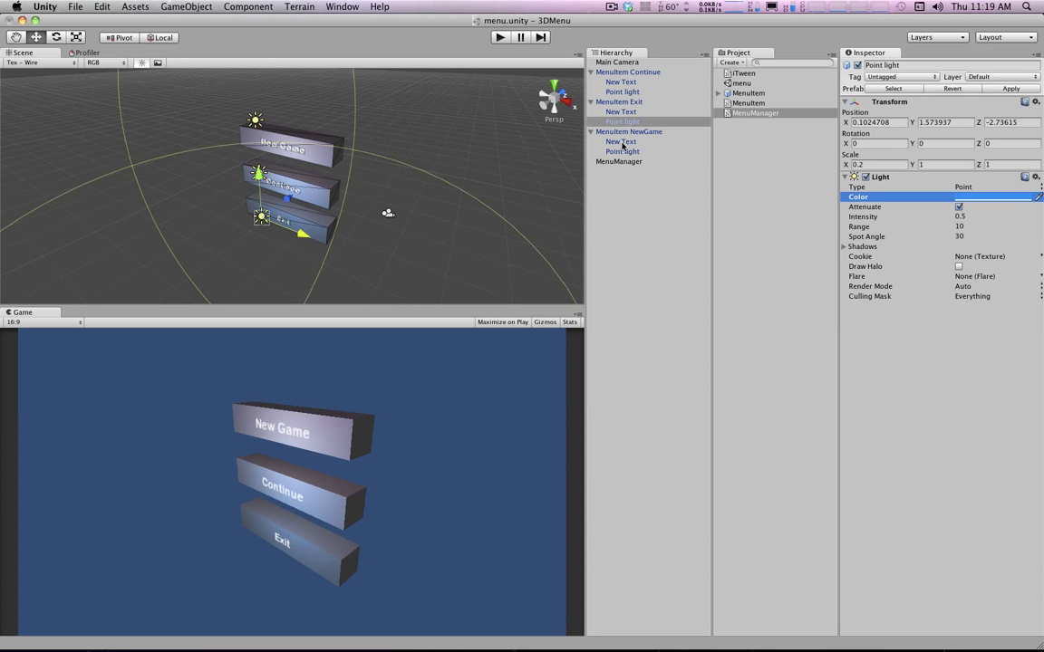
click(992, 197)
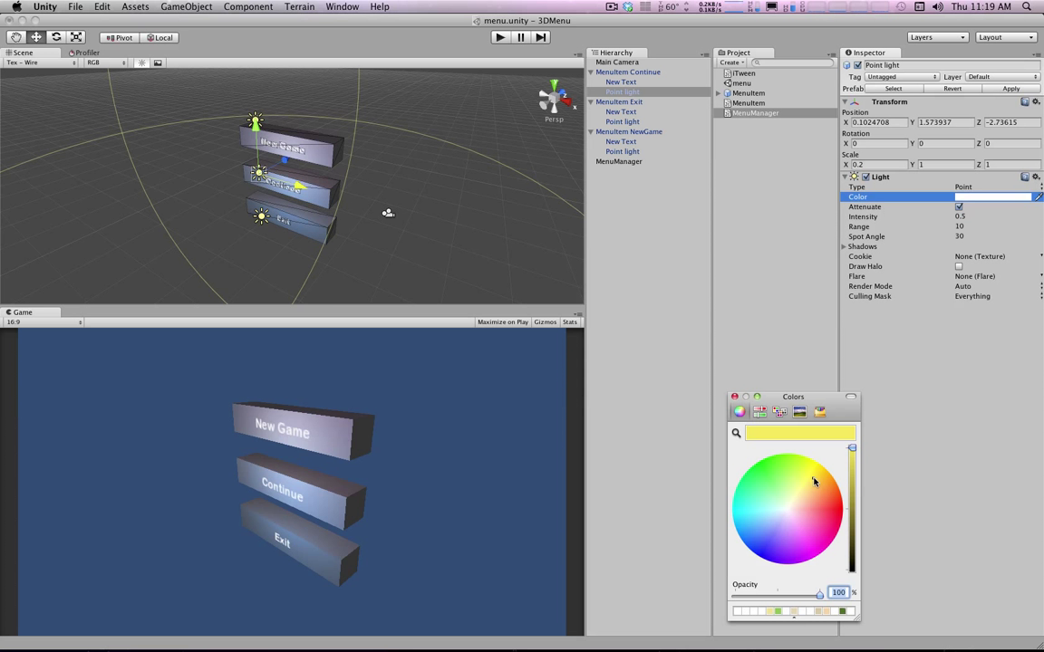
click(738, 412)
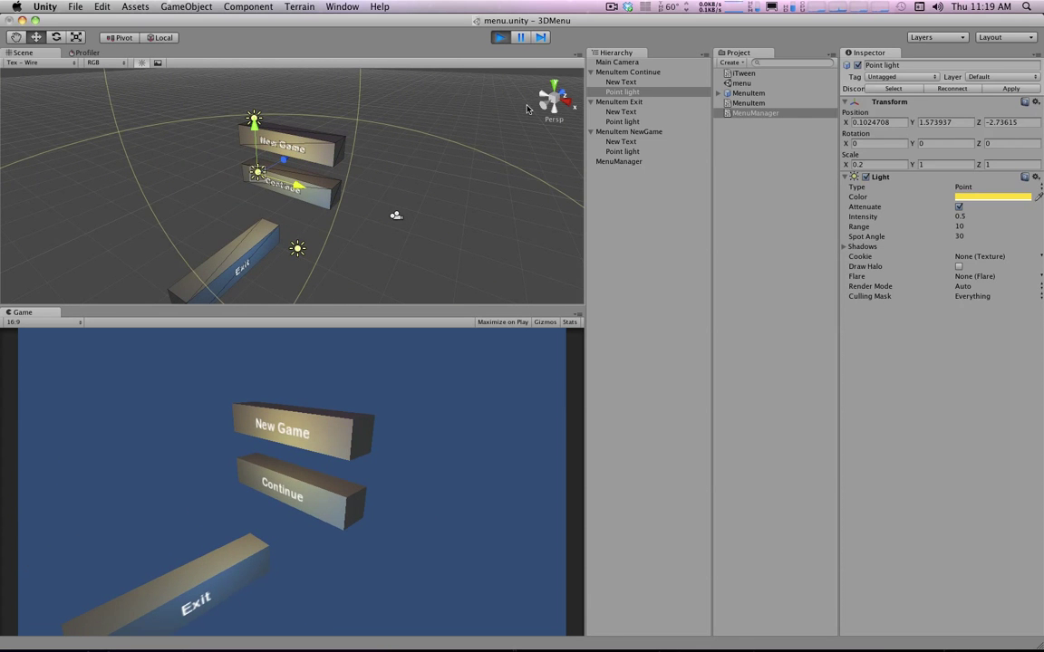
Stop play mode and select Main Camera to give it a black background.
click(500, 37)
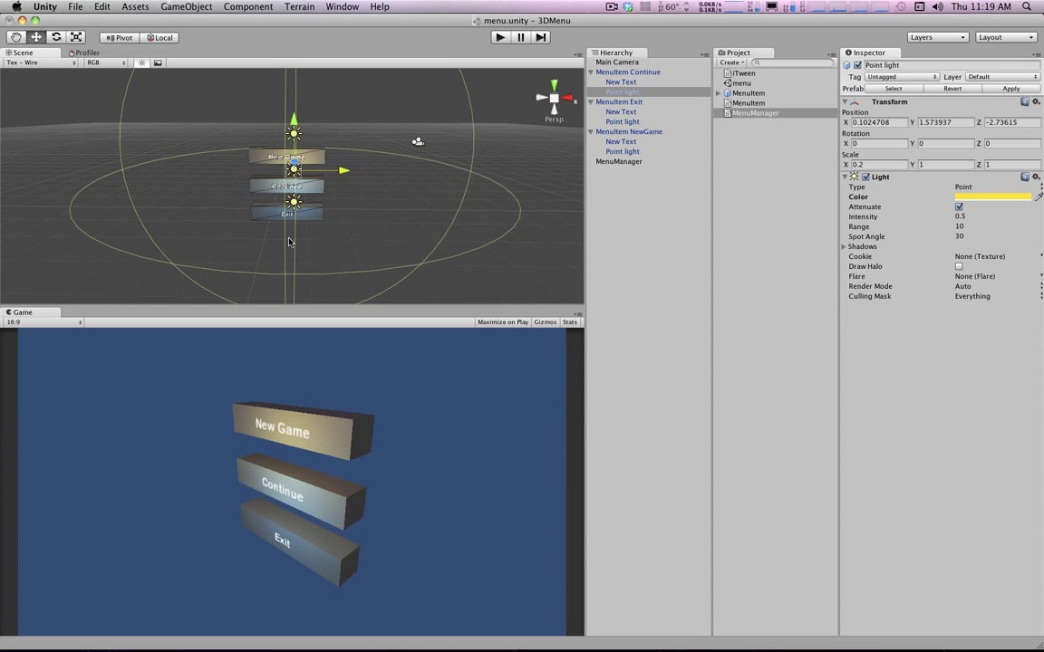
mouse_move(239, 224)
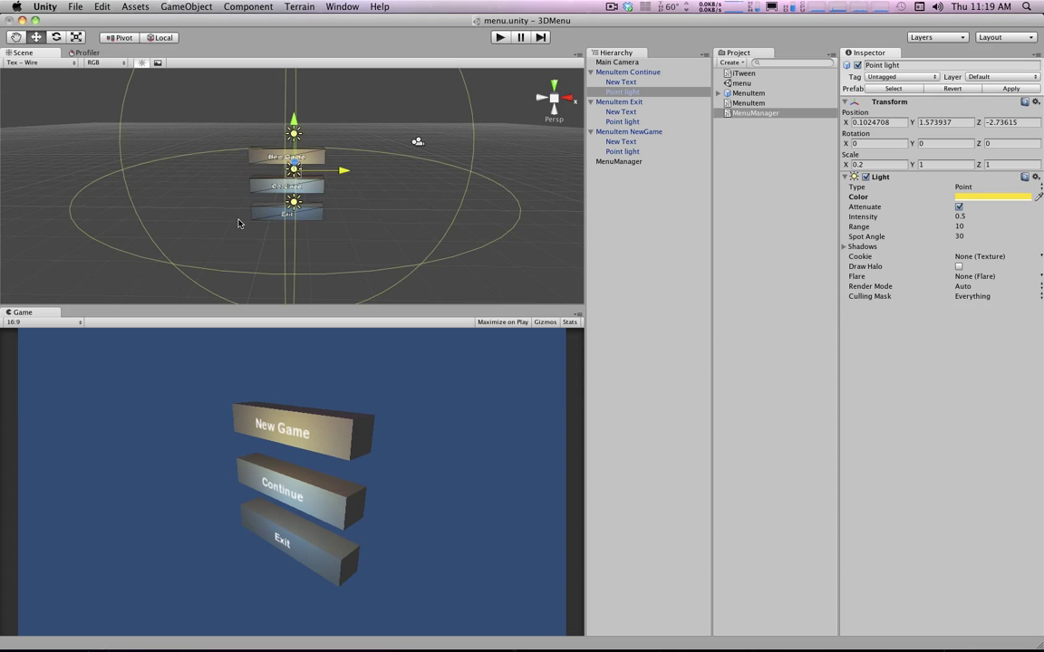
click(617, 62)
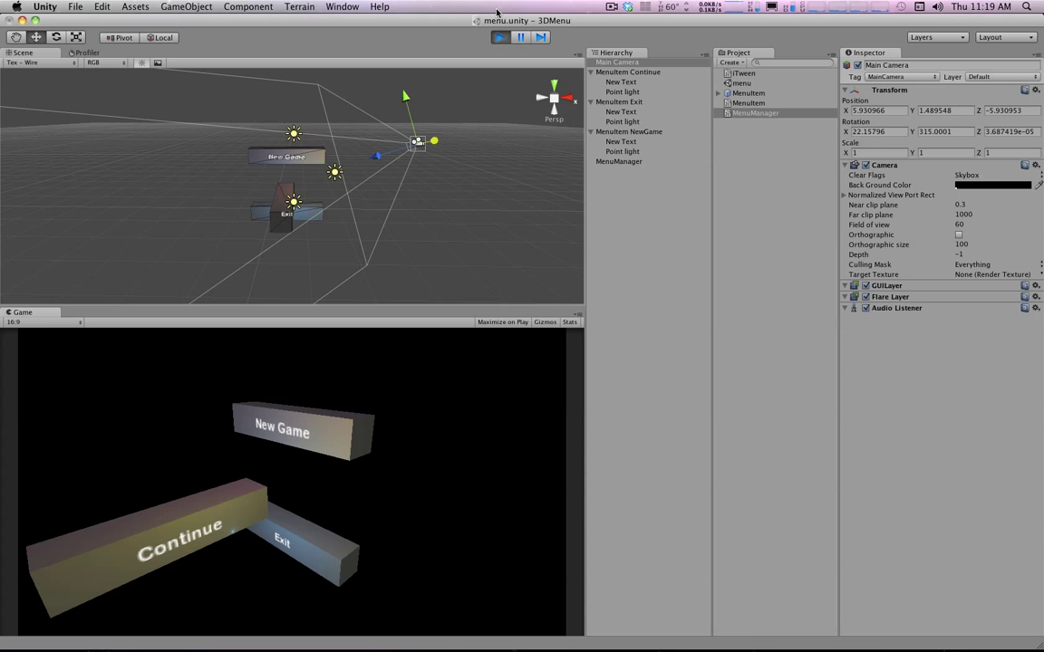
Stop Play and switch each block's point light to Soft Shadows, starting with New Game.
click(623, 151)
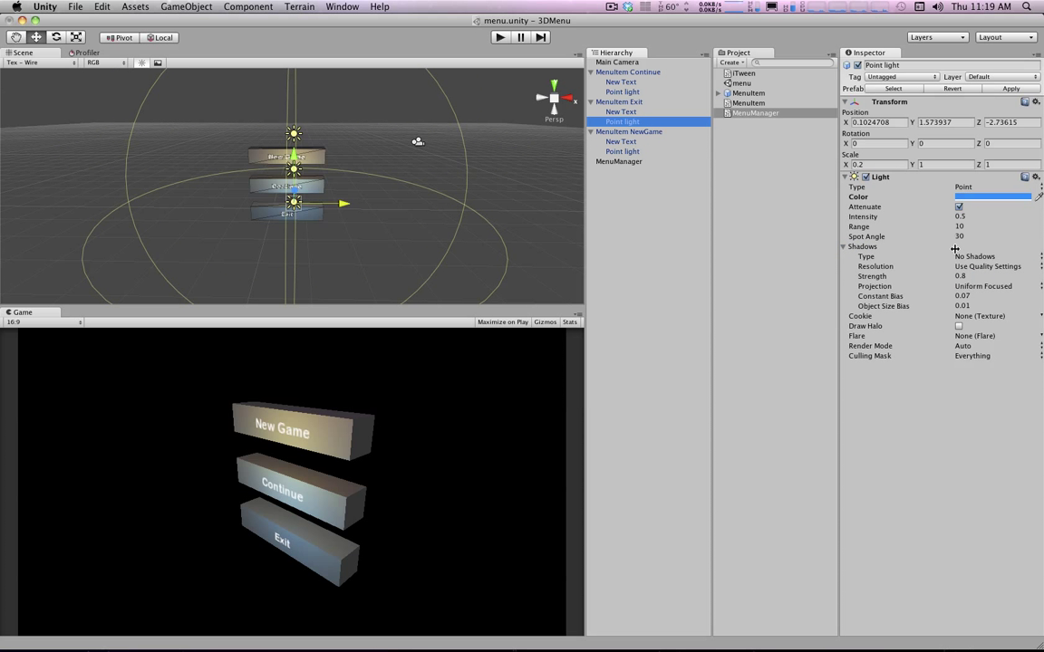
click(992, 256)
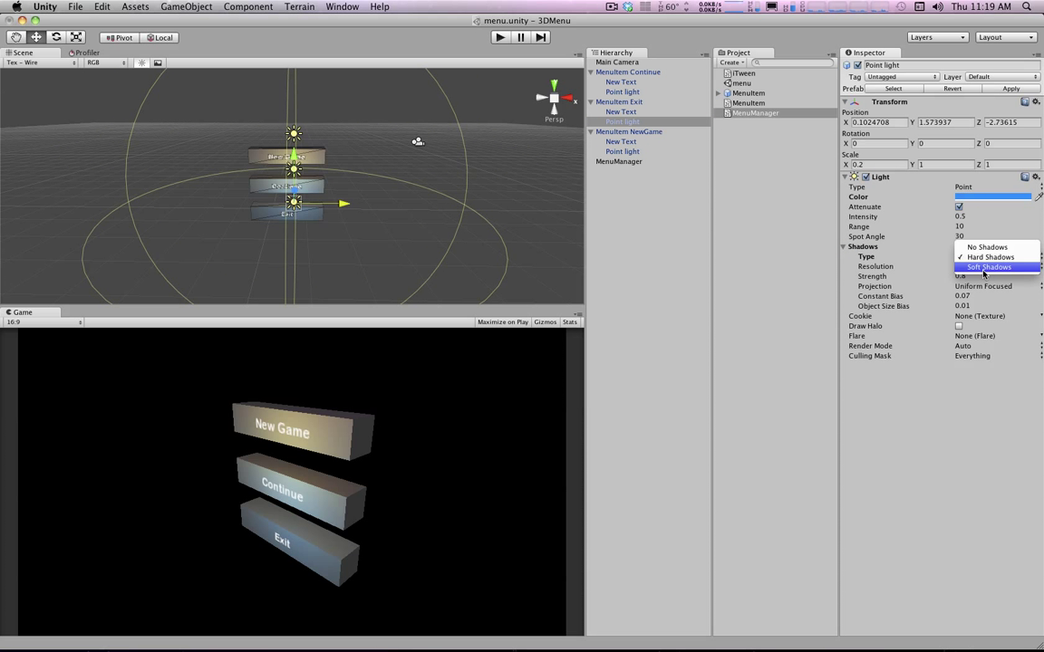
click(620, 101)
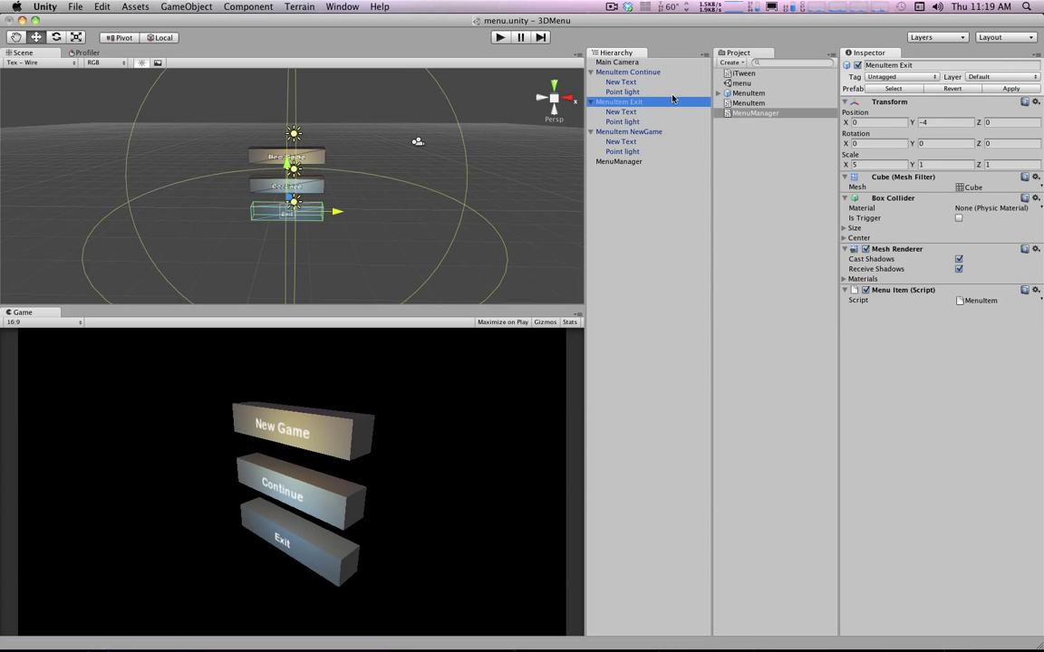
click(622, 91)
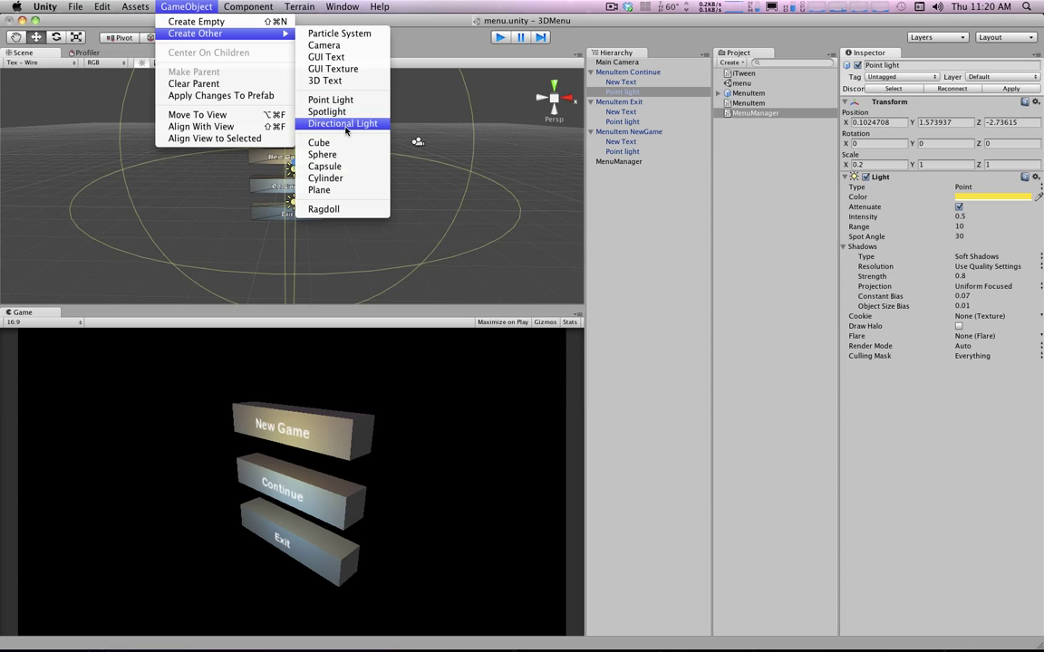
Add a directional light, play-test the menu, then select MenuManager to view its settings.
click(318, 142)
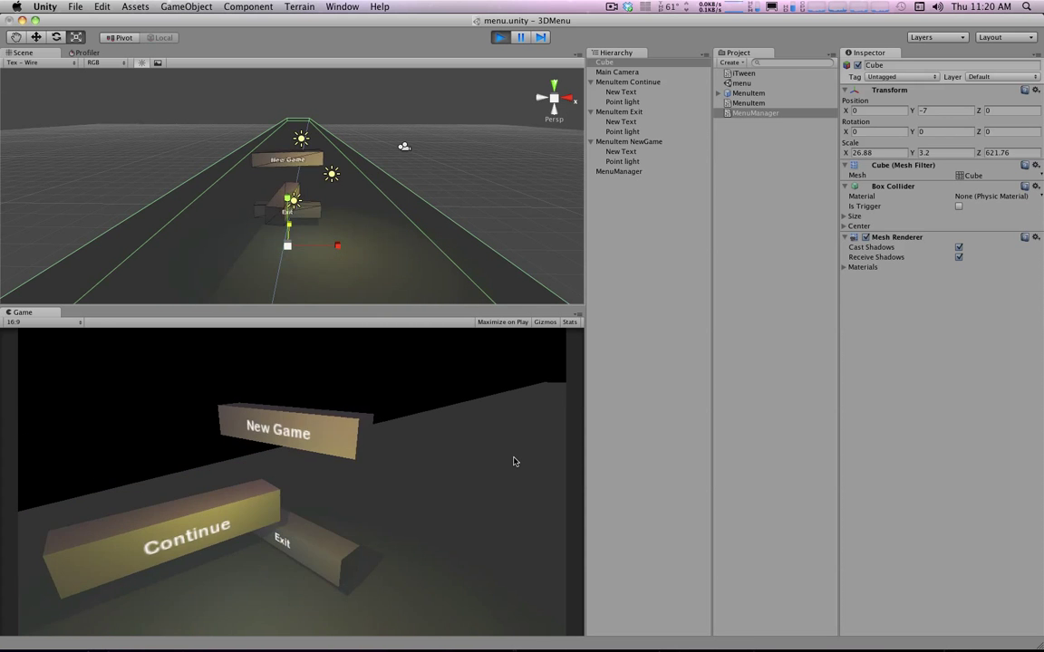
click(500, 37)
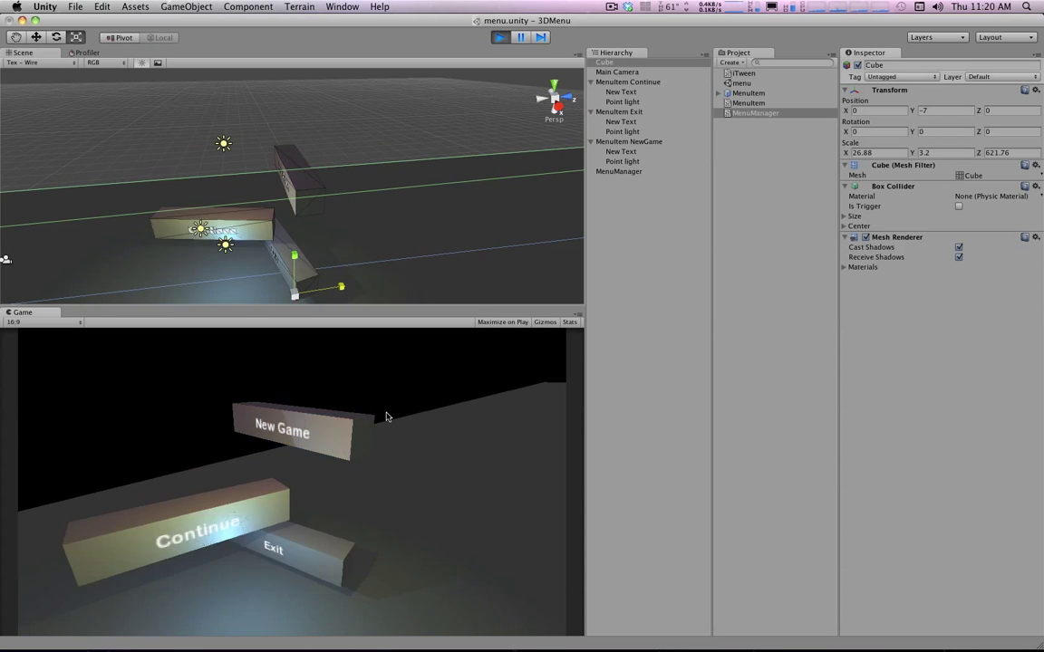
click(500, 37)
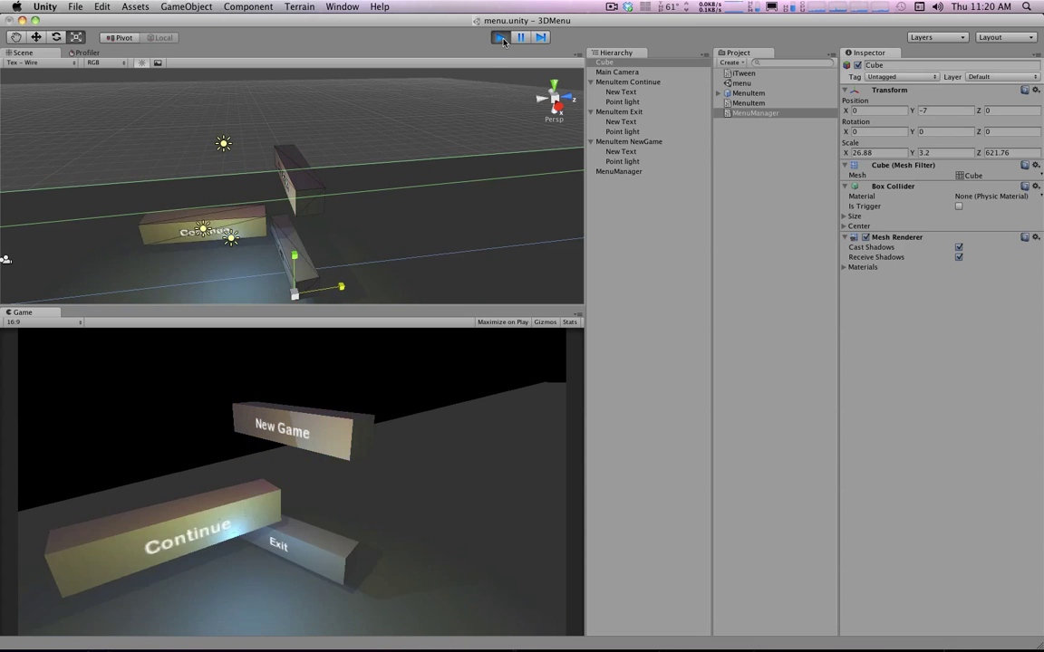
click(499, 38)
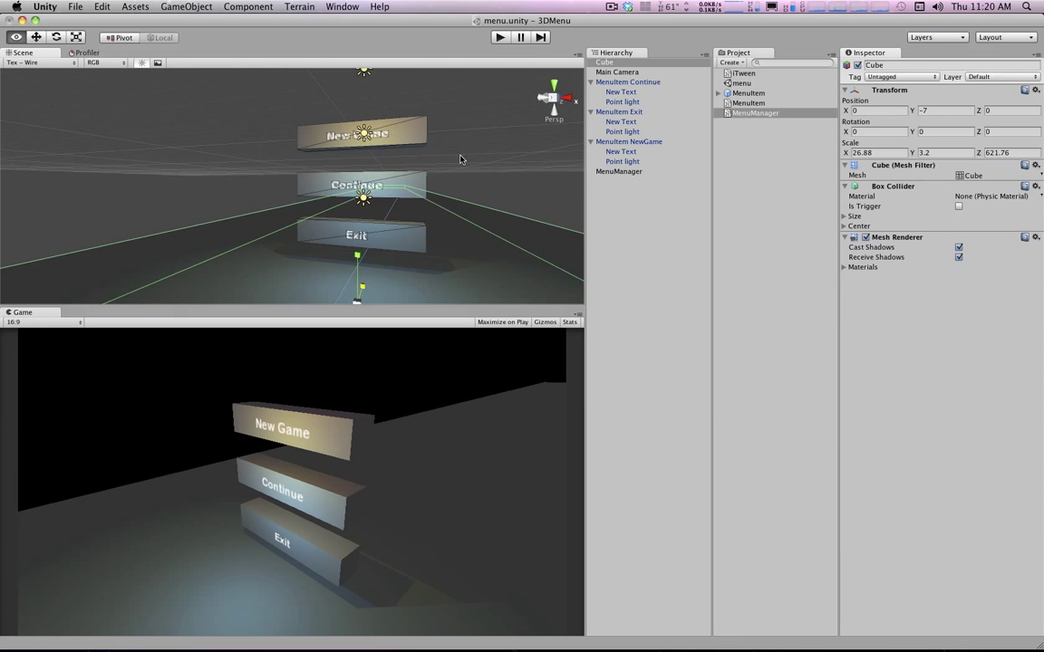
click(631, 142)
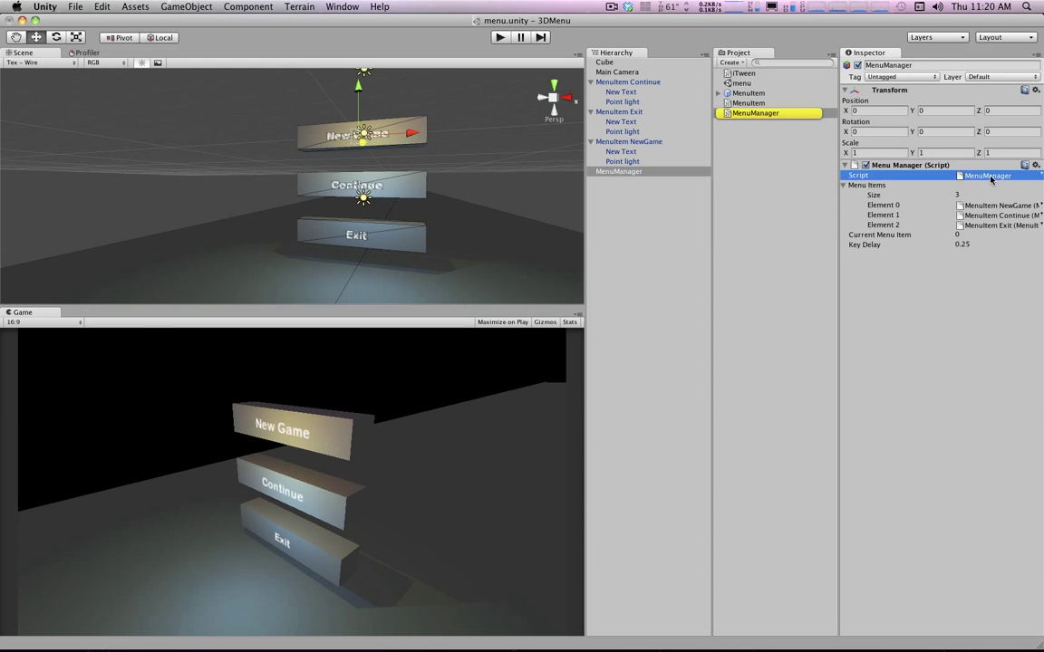
In MenuManager.js, add a Fire check logging "You activated MenuItem #" + currentMenuItem.
double_click(987, 174)
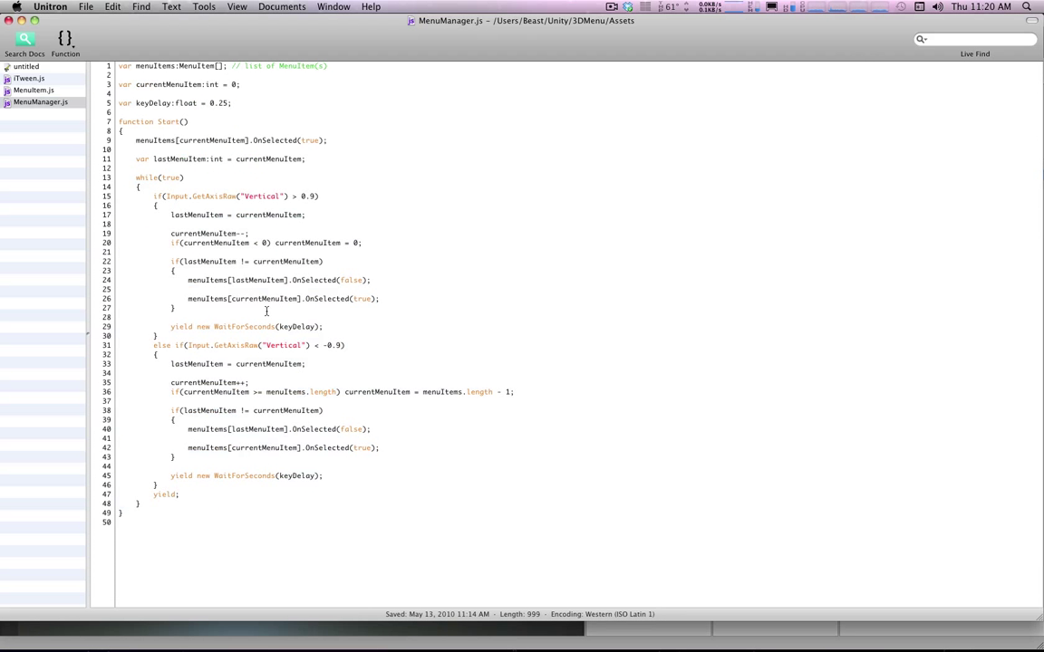
click(178, 494)
text(if(Input.GetButtonDown)
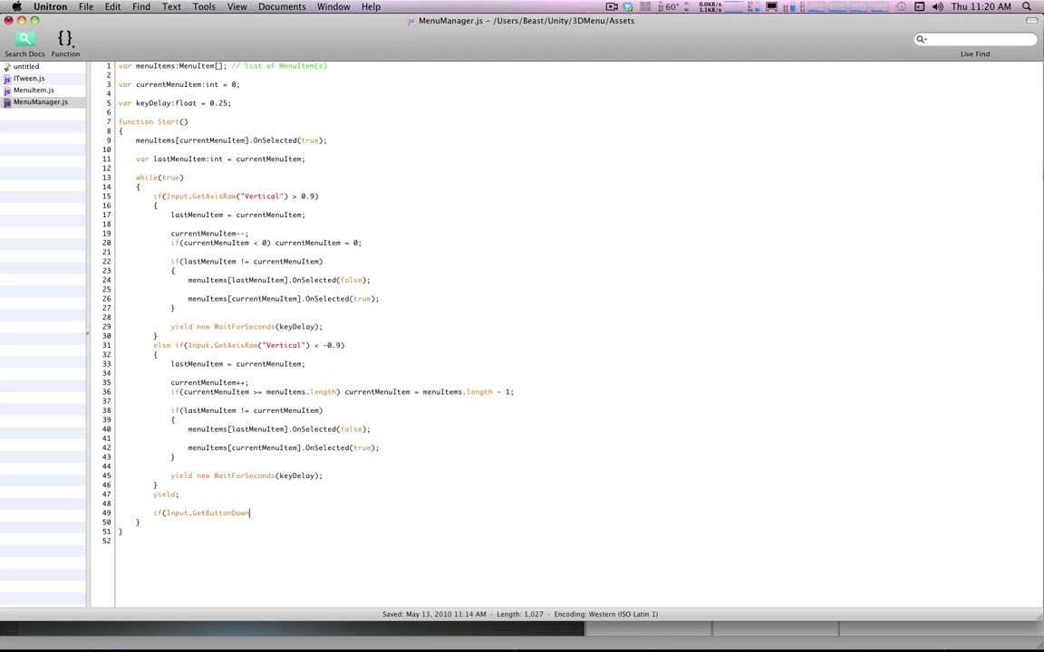
text("Fire")))
text({)
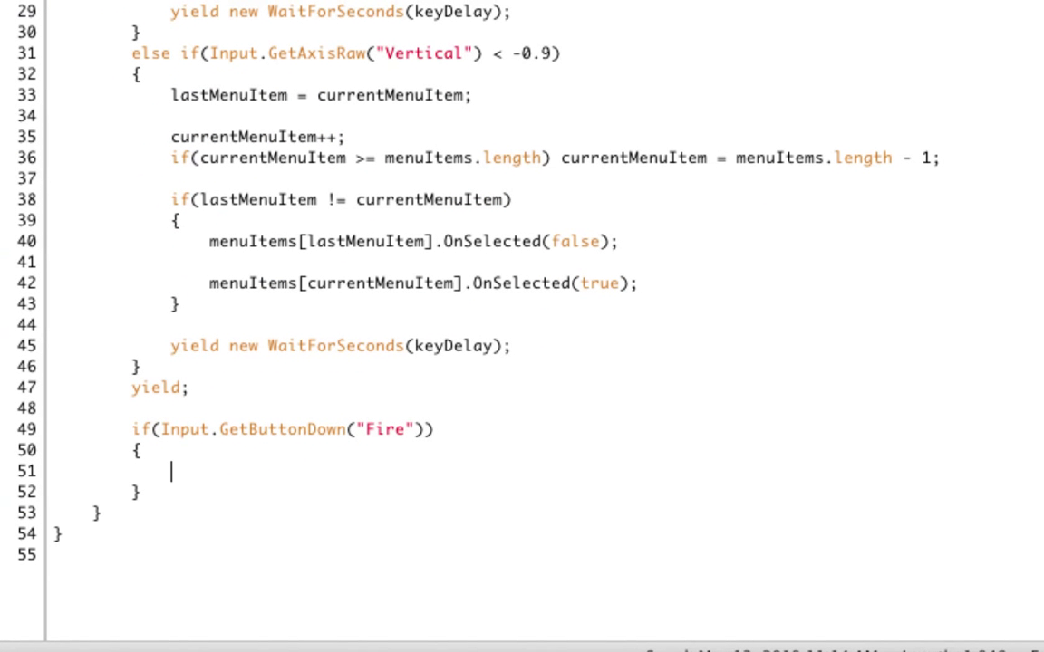
text(Debug.Log()
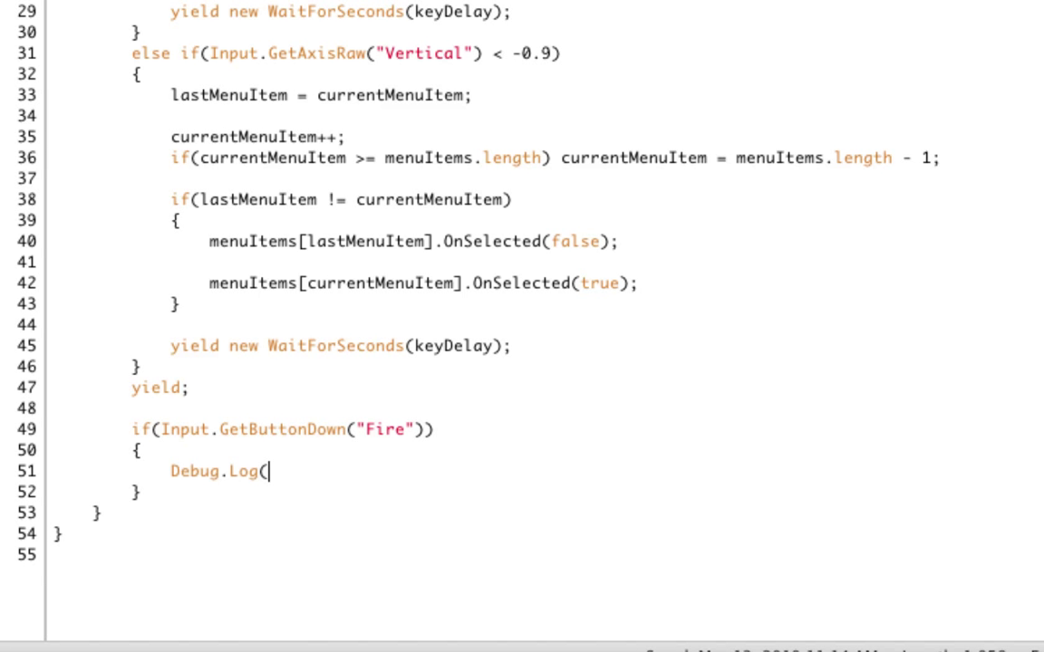
text("You)
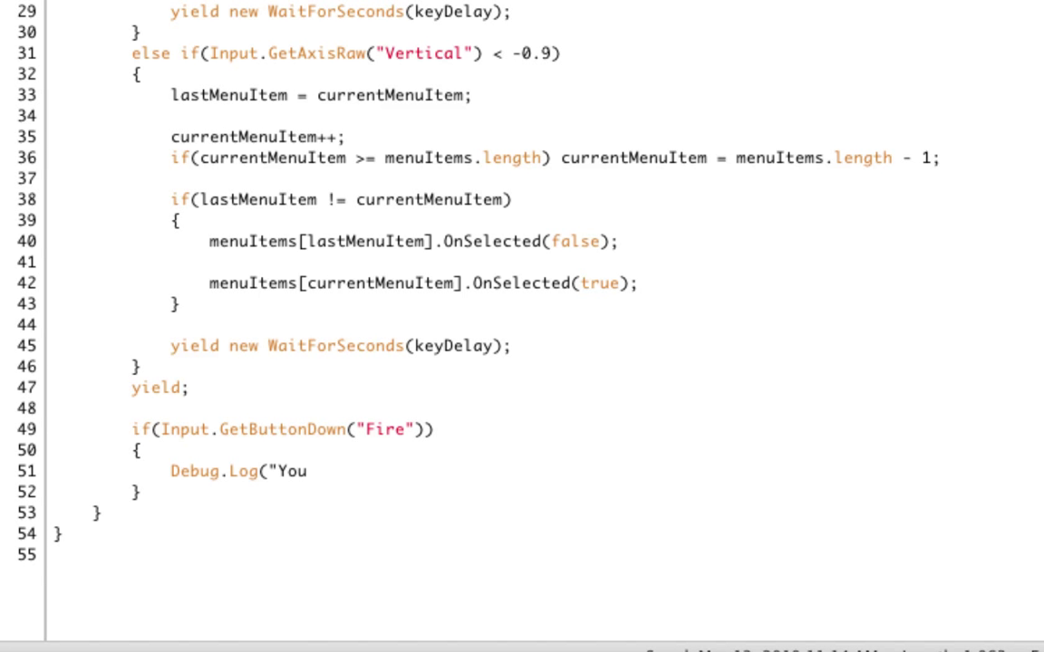
text(activated)
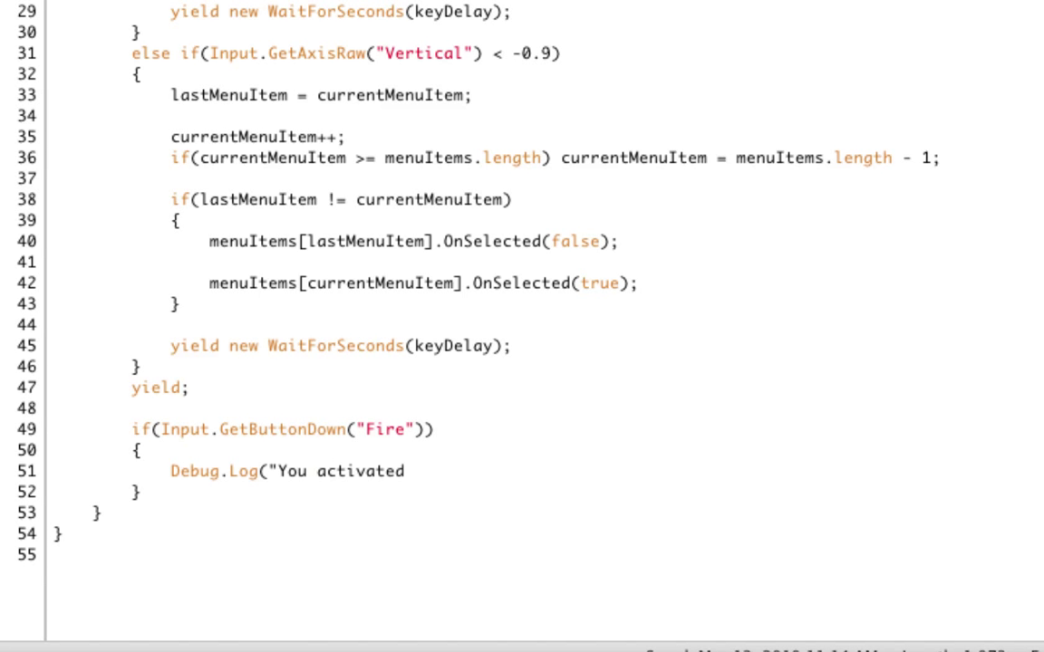
text(MenuItem #" +)
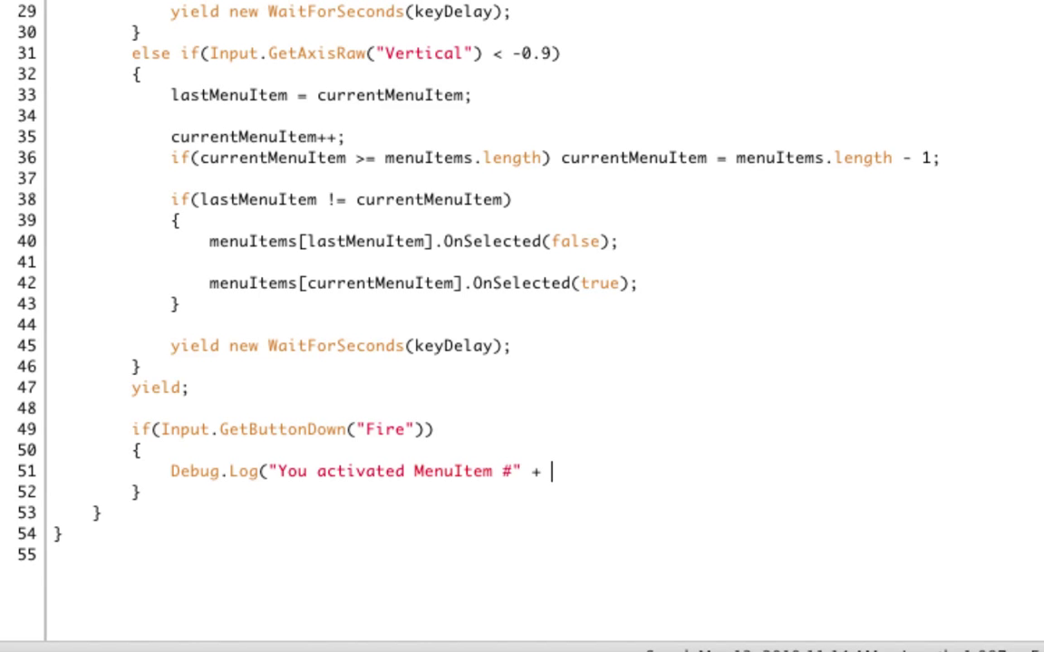
text(currentMenuItem)
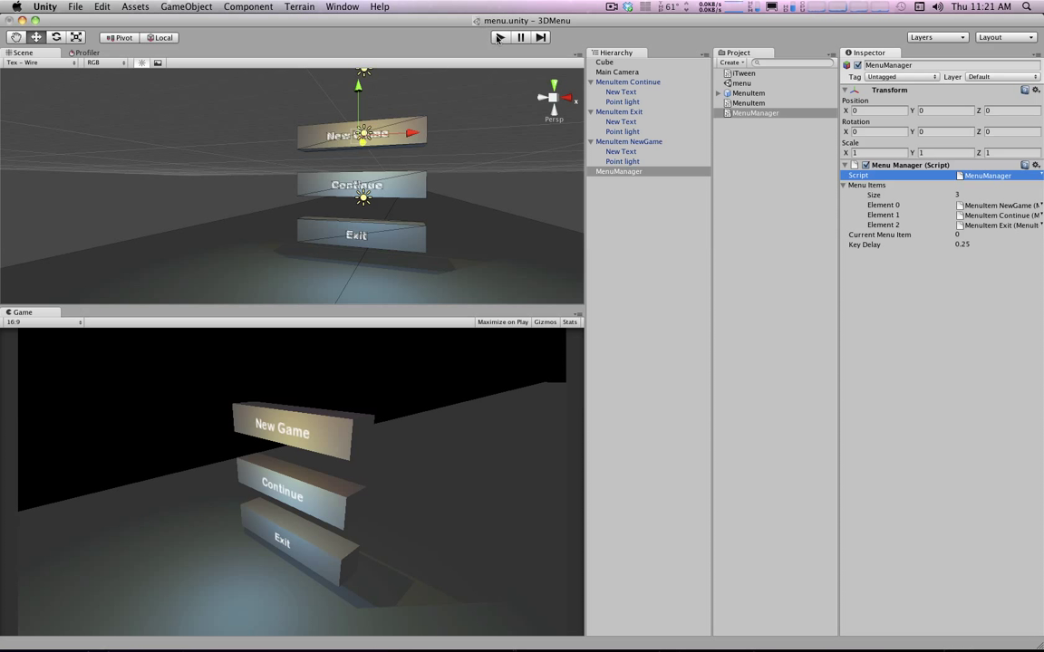
Run the scene, stop after the Fire input error, inspect the Jump input, and retest.
click(500, 37)
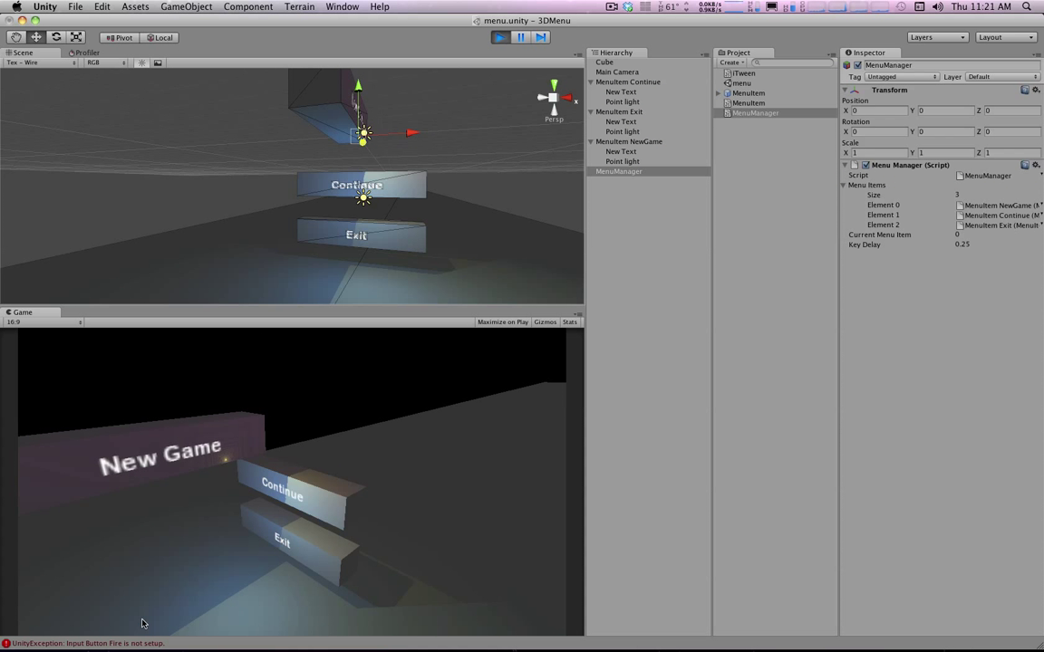
click(101, 6)
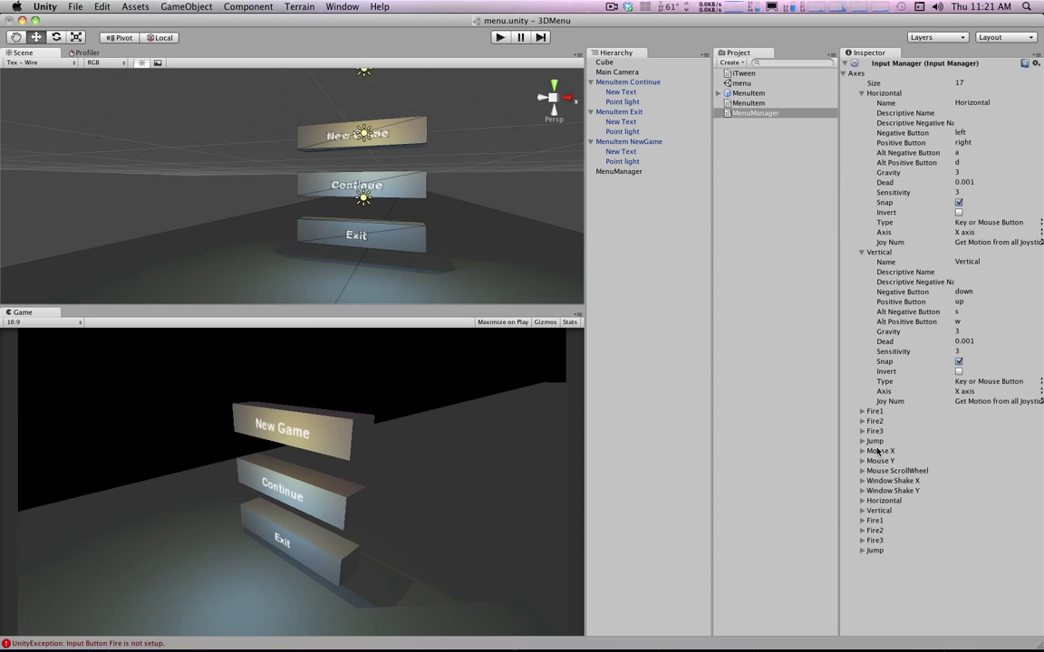
click(863, 410)
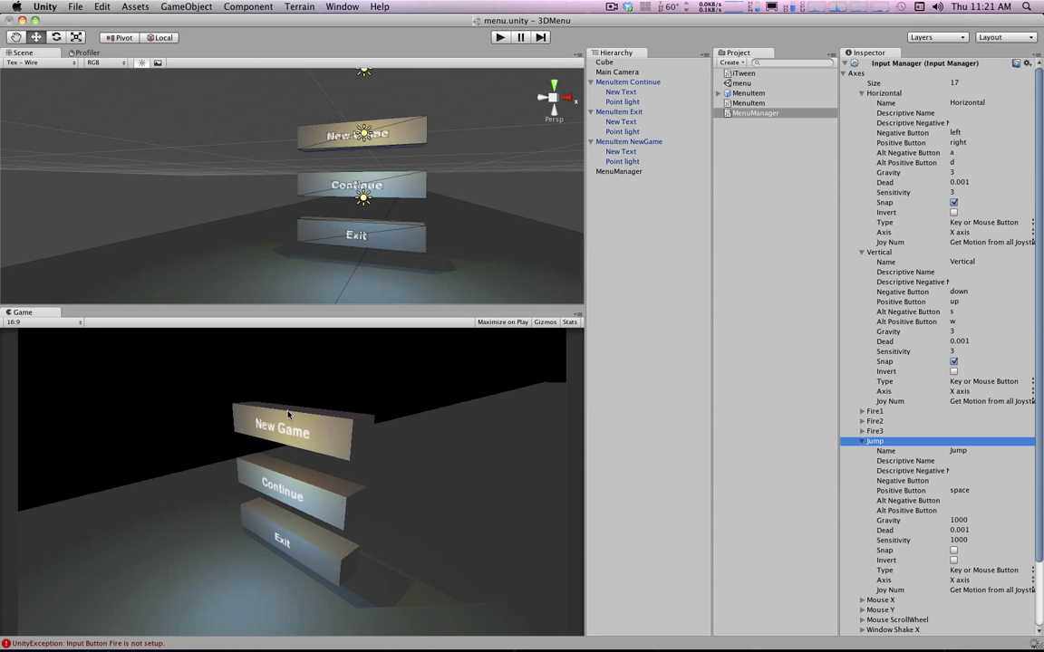
click(500, 37)
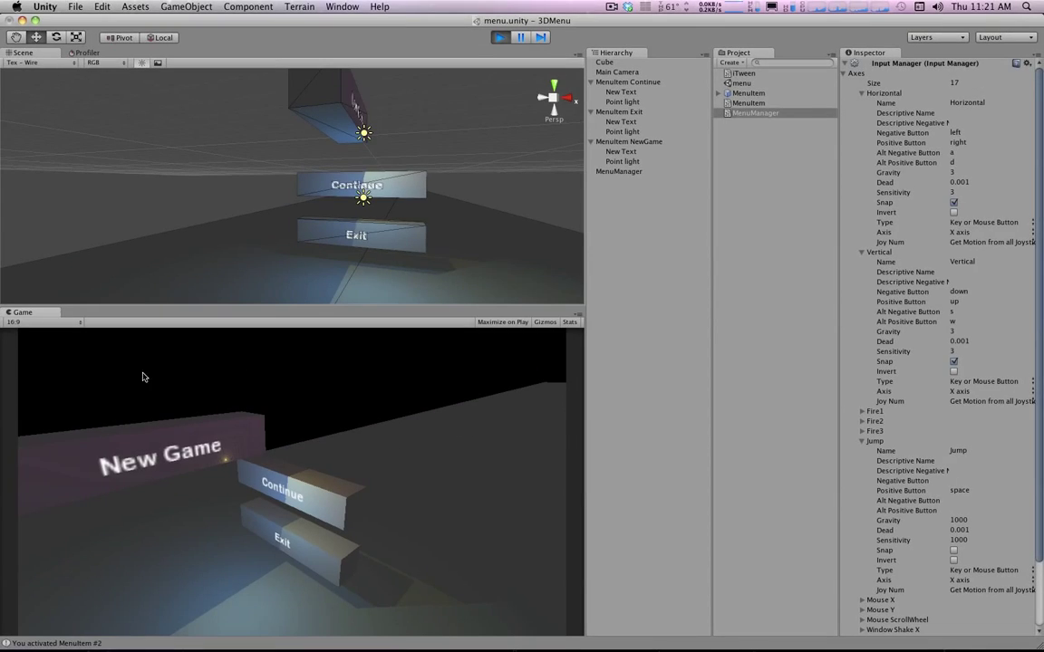
click(500, 37)
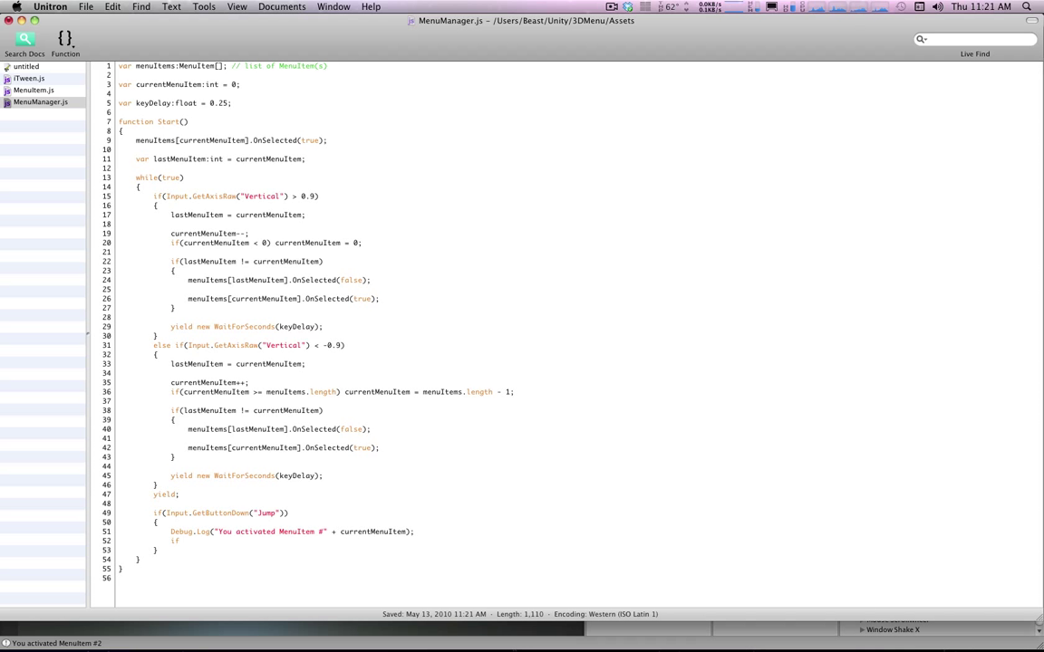
Type a trial '// new game' Application level-loading block, then delete it.
text((currentMenuItem == 0)
text({)
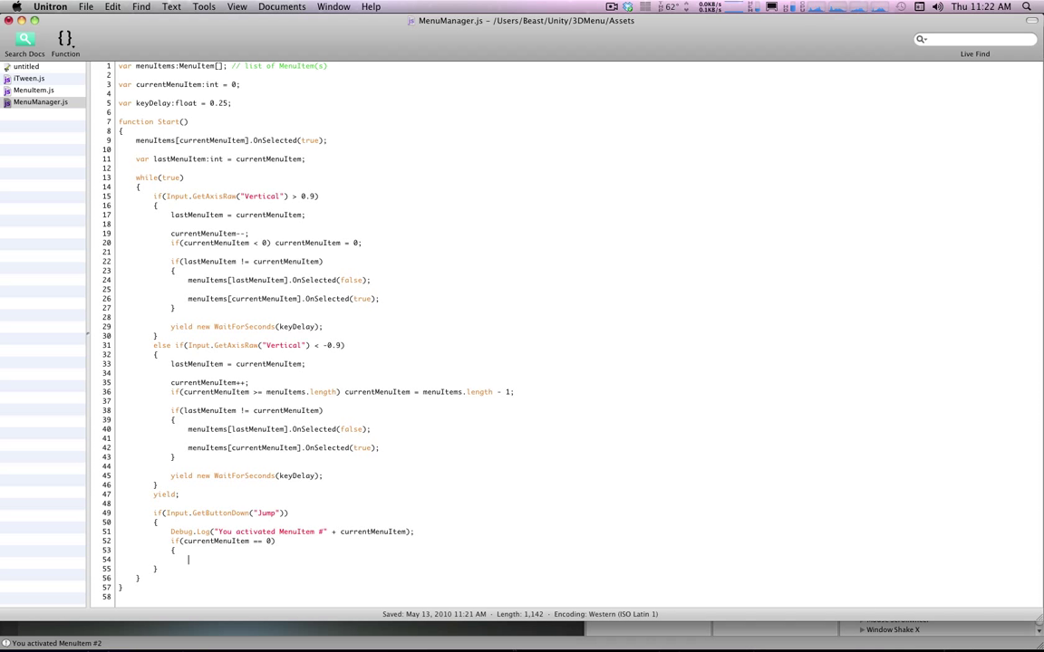
text(// new game)
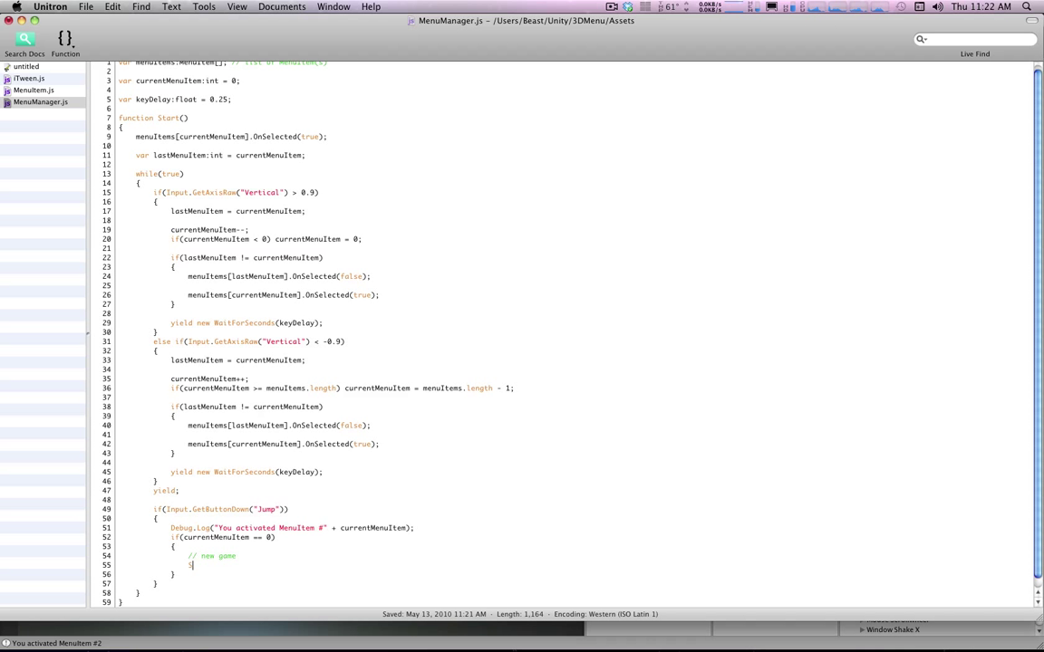
text(Application.LoadLevel("");)
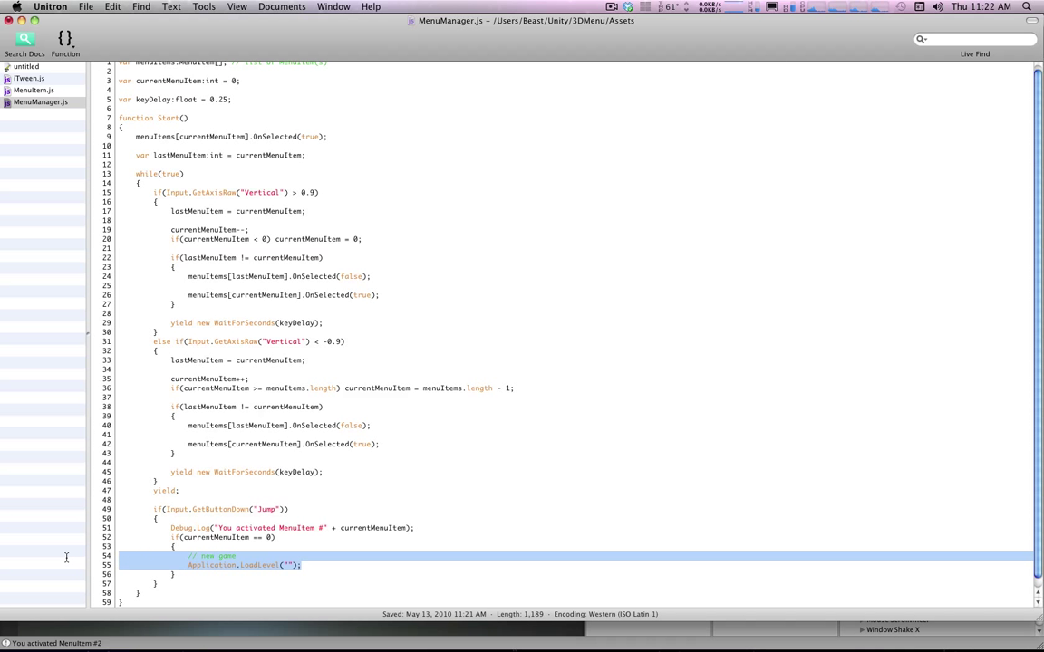
key(Delete)
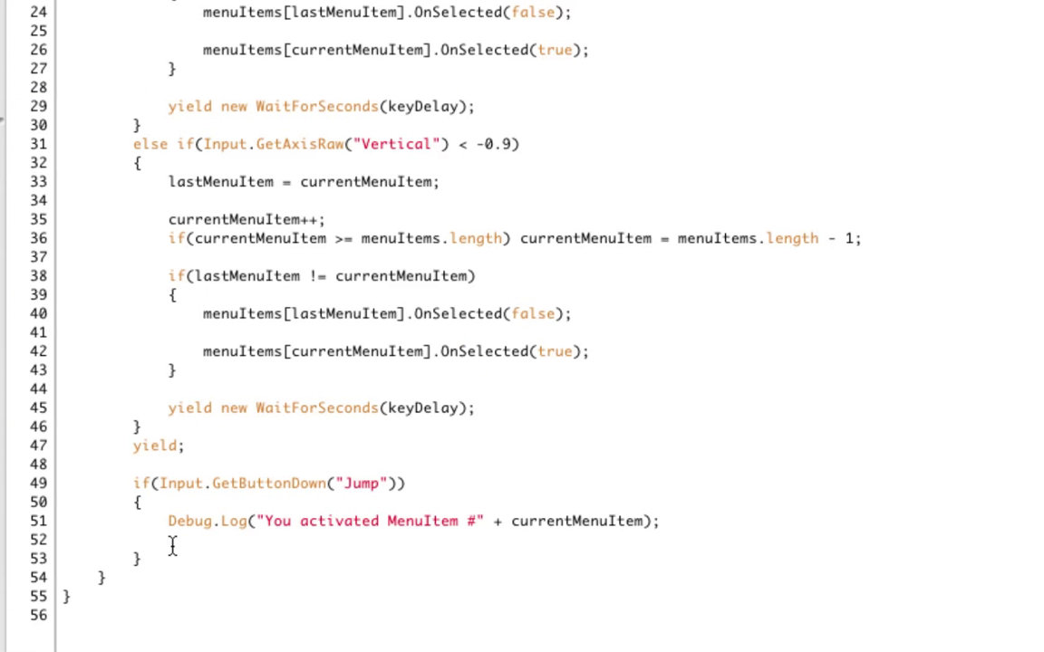
Add menuItems[currentMenuItem].Activate() inside the Jump check.
text(menuI)
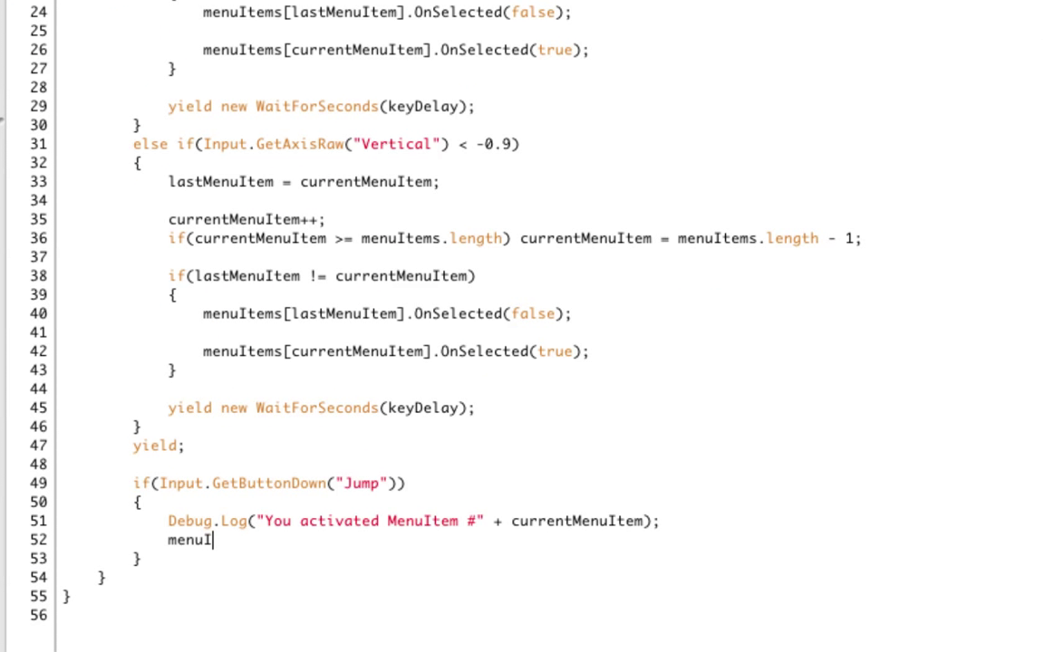
text(tems[)
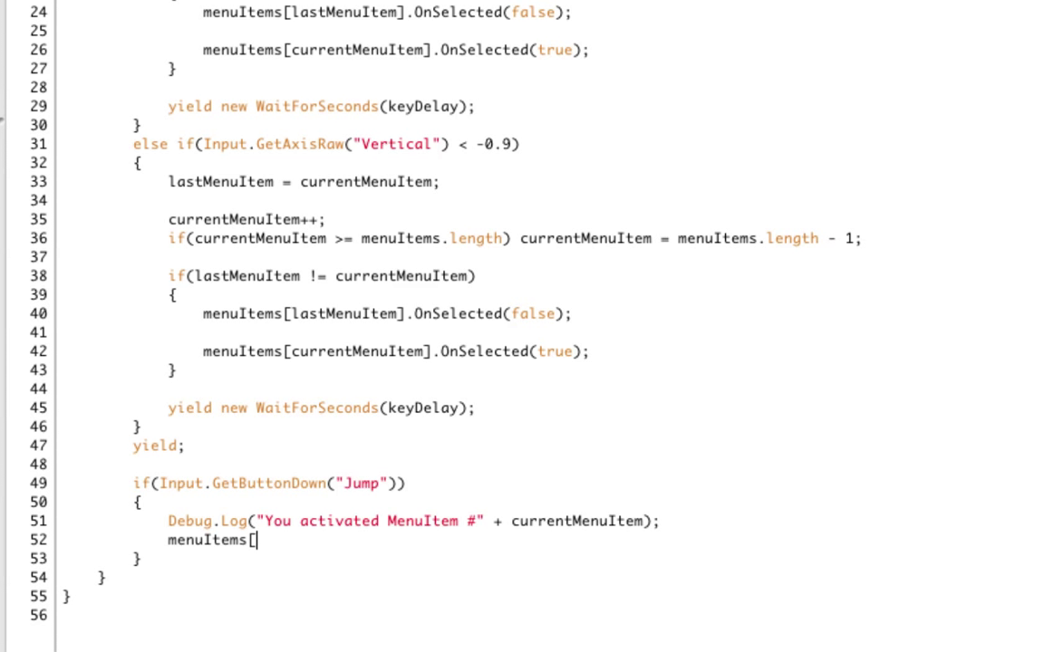
text(curren)
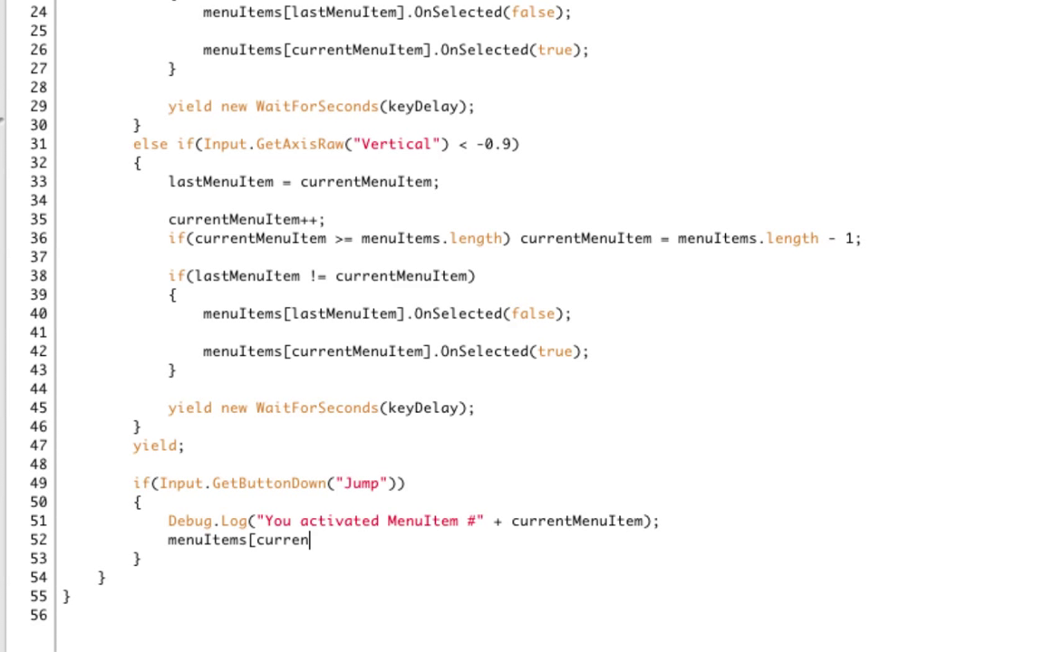
text(tMenuItem].Activate();)
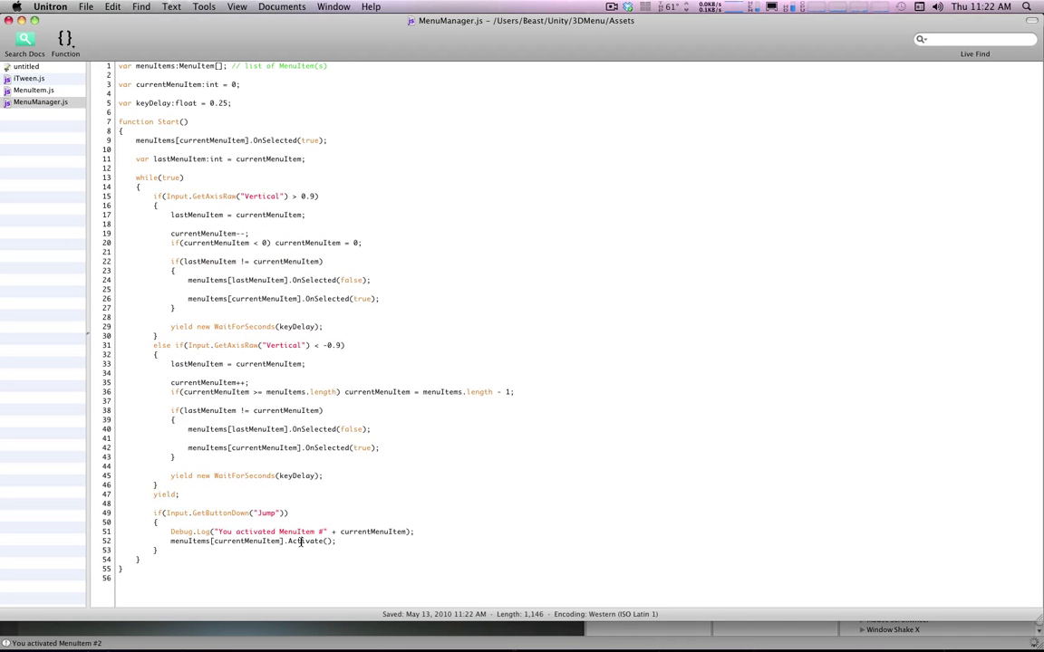
Check MenuItem.js, then delete the menuItems[currentMenuItem].Activate() line from MenuManager.js.
click(34, 89)
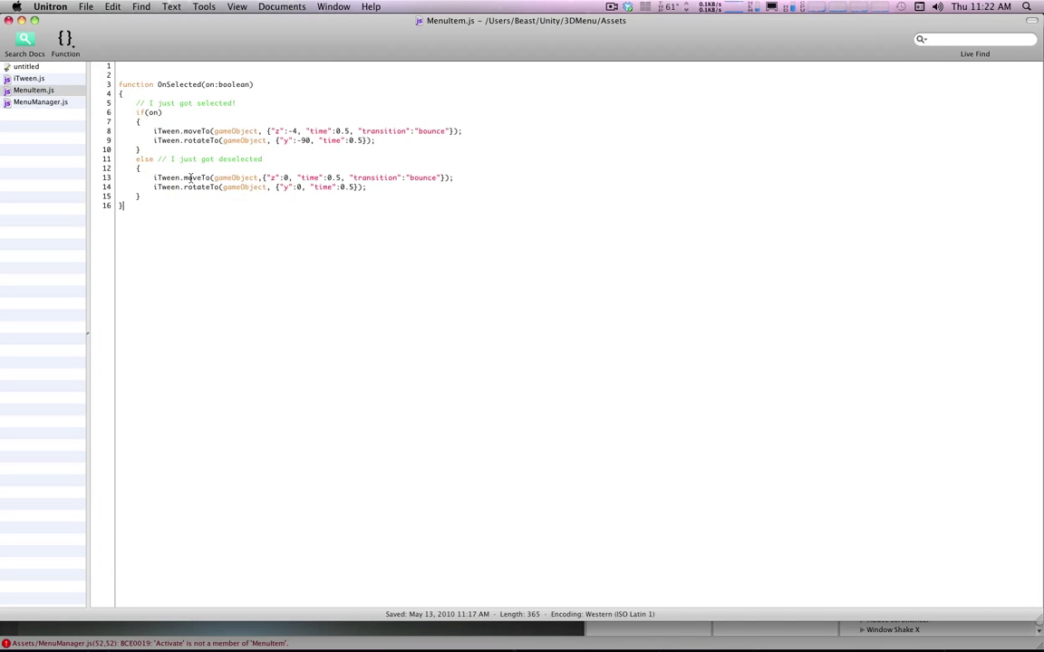
click(40, 101)
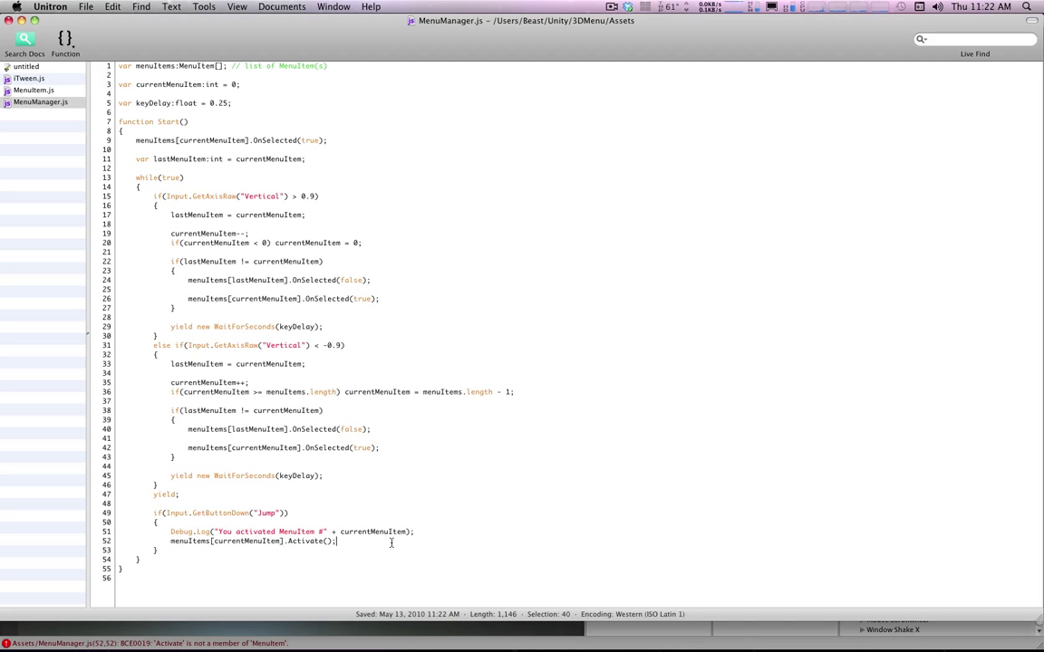
double_click(309, 541)
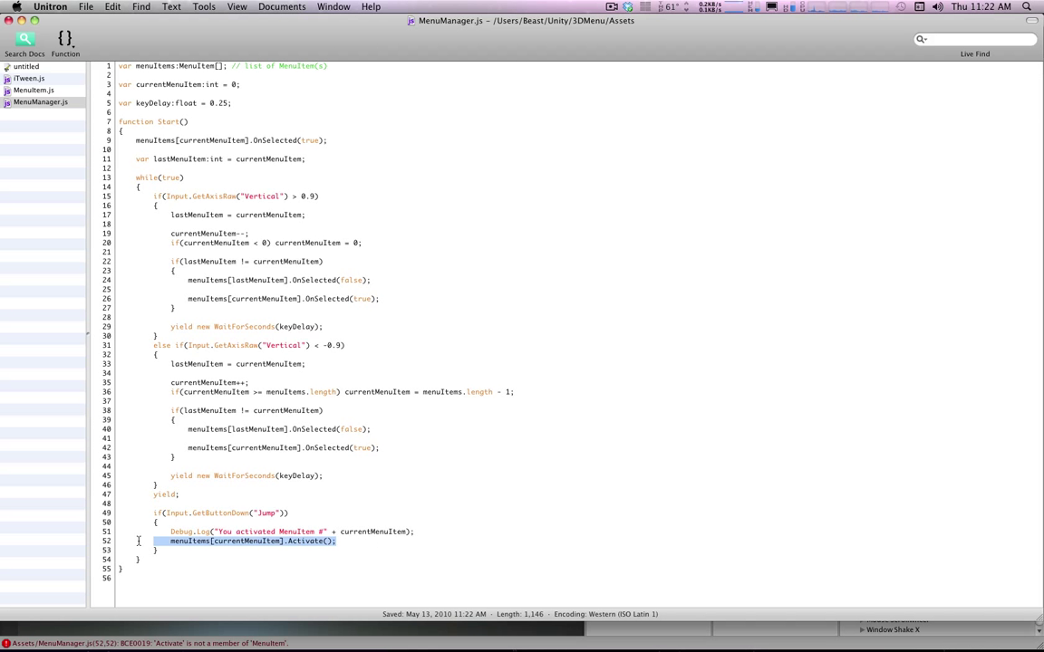
key(Delete)
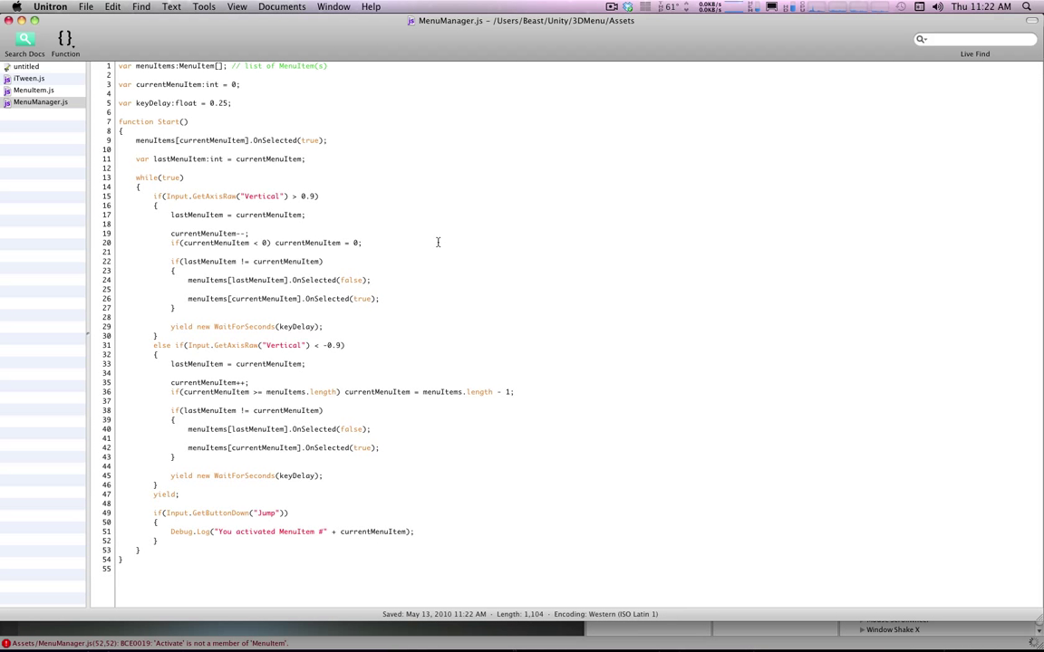